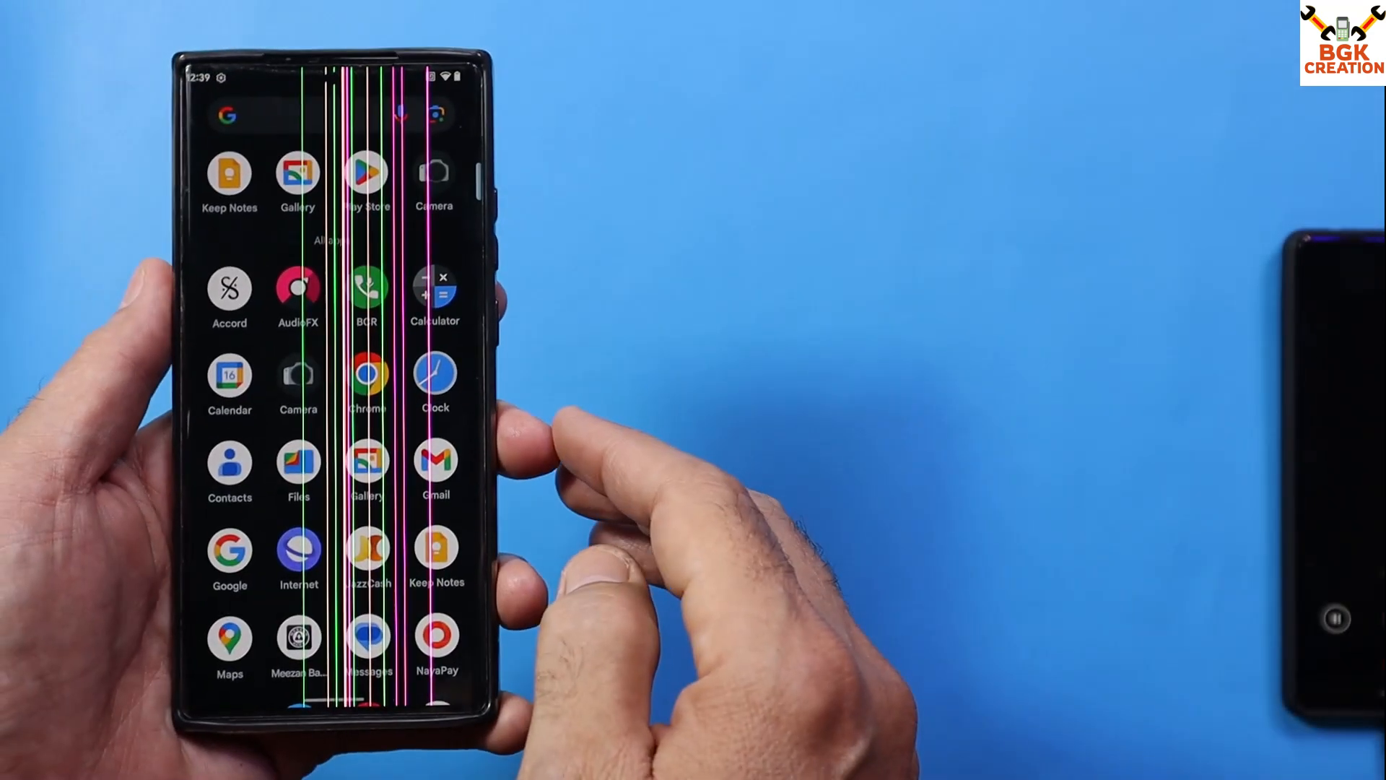
- Open the device information page and scroll through its details
{"action": "scroll", "scroll_direction": "down", "scroll_amount": 3}
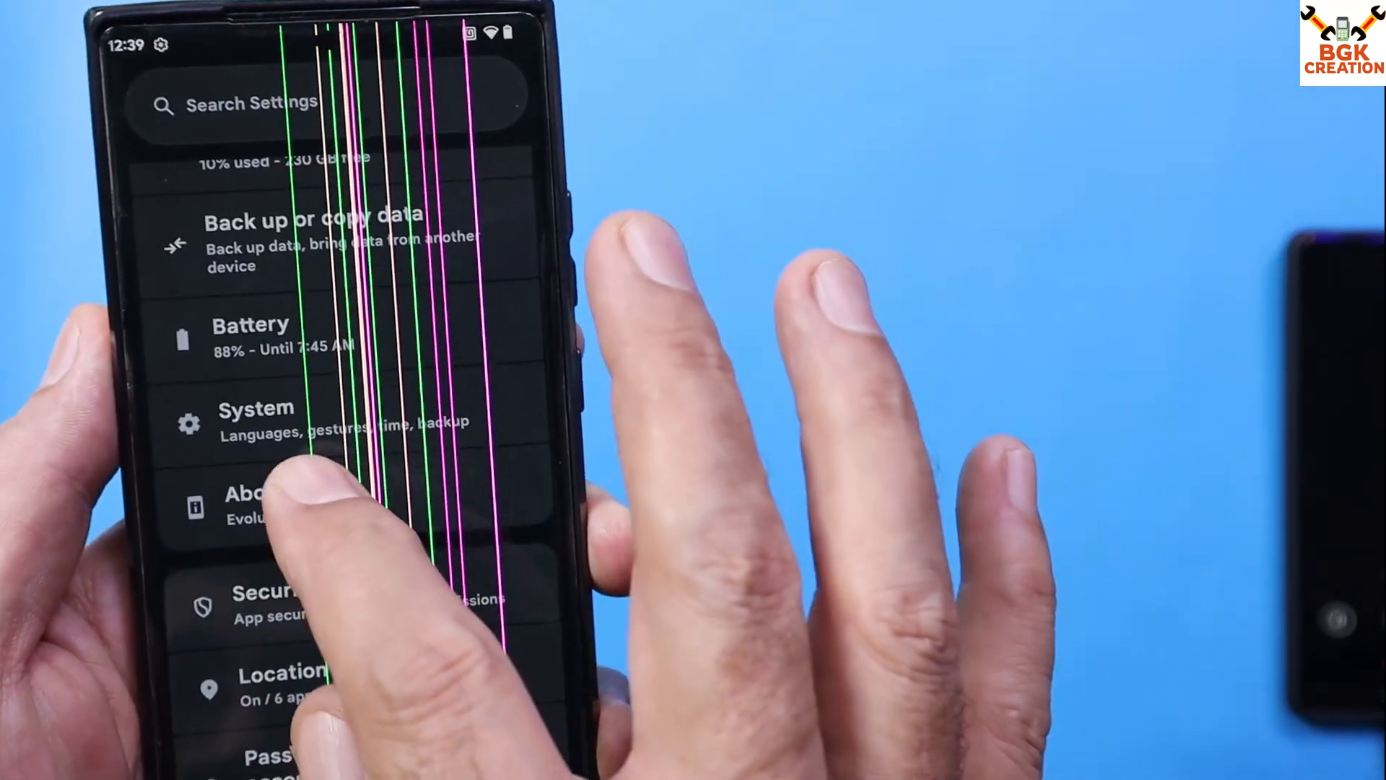
{"action": "left_click", "coordinate": [256, 500]}
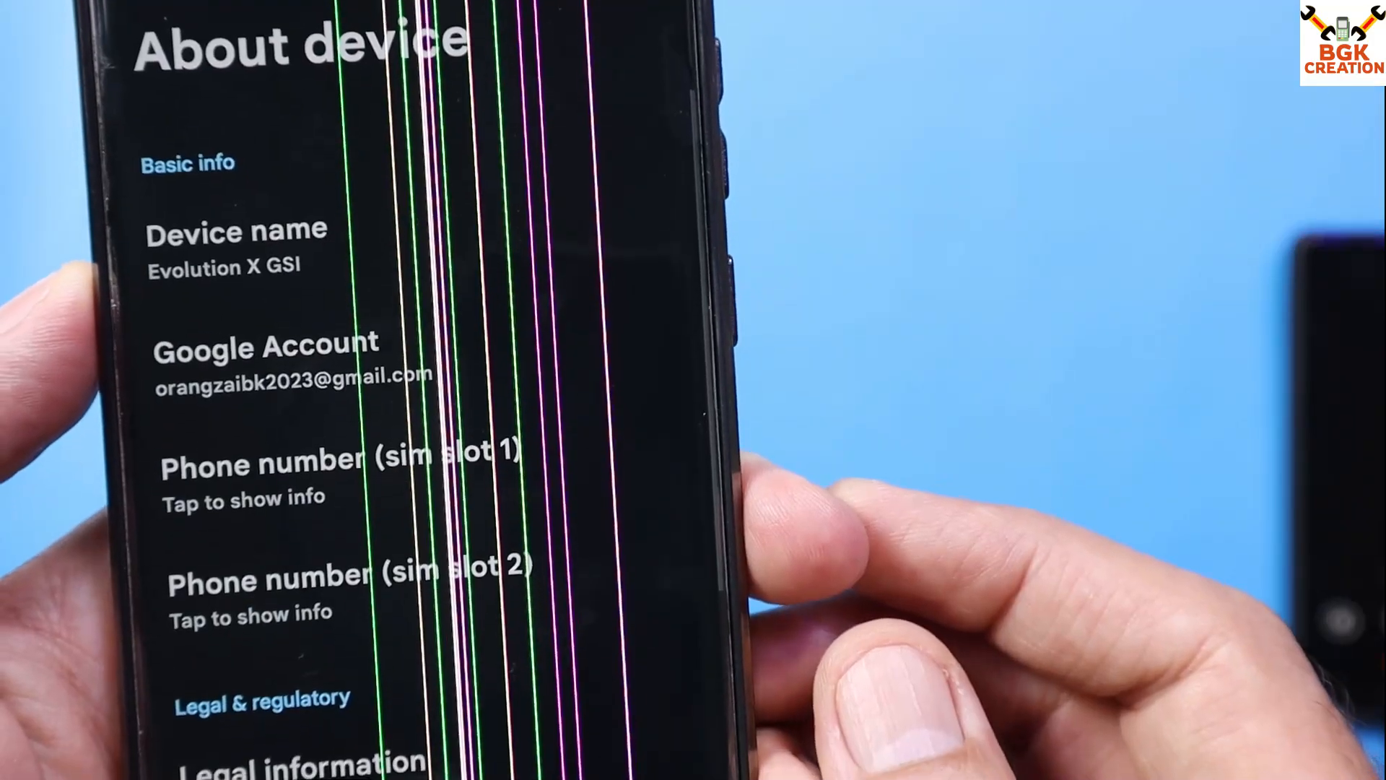
{"action": "scroll", "scroll_direction": "down", "scroll_amount": 3}
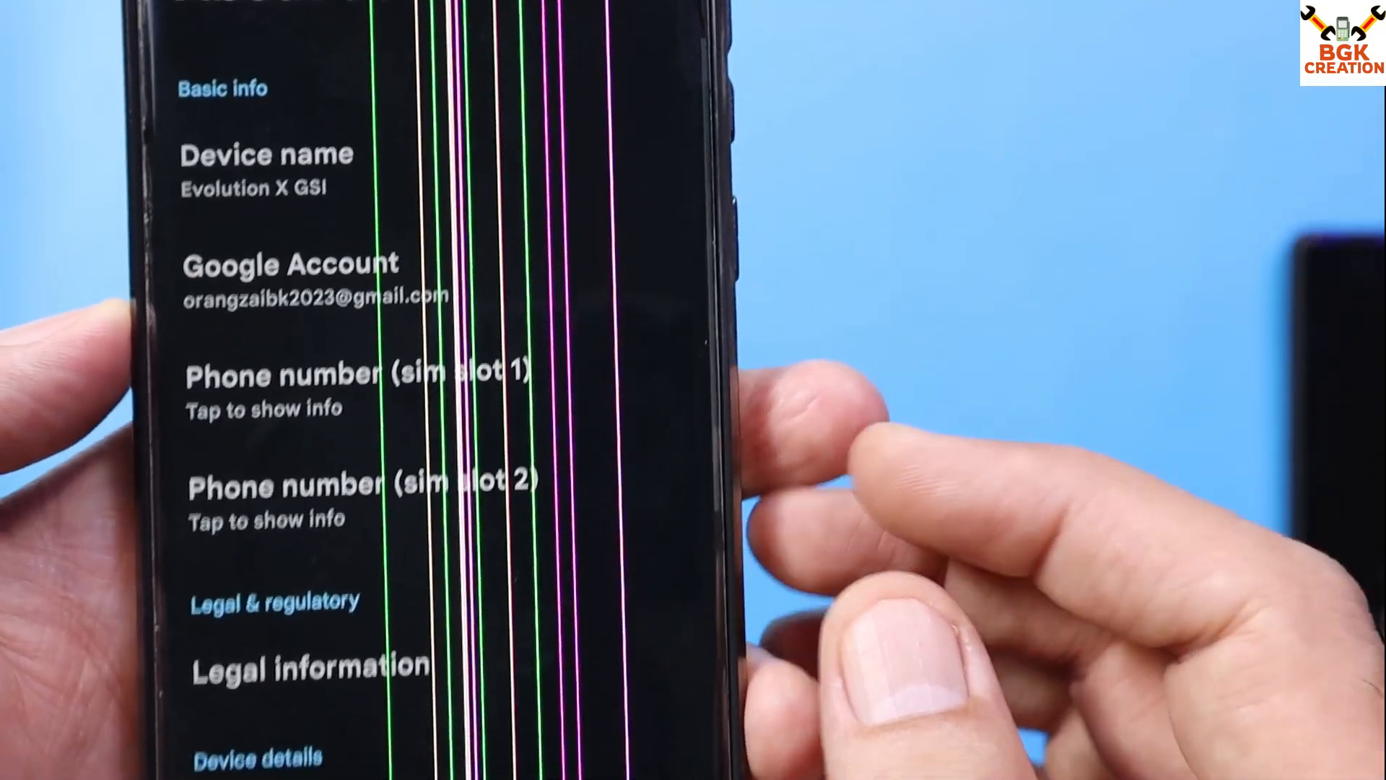
{"action": "scroll", "scroll_direction": "down", "scroll_amount": 3}
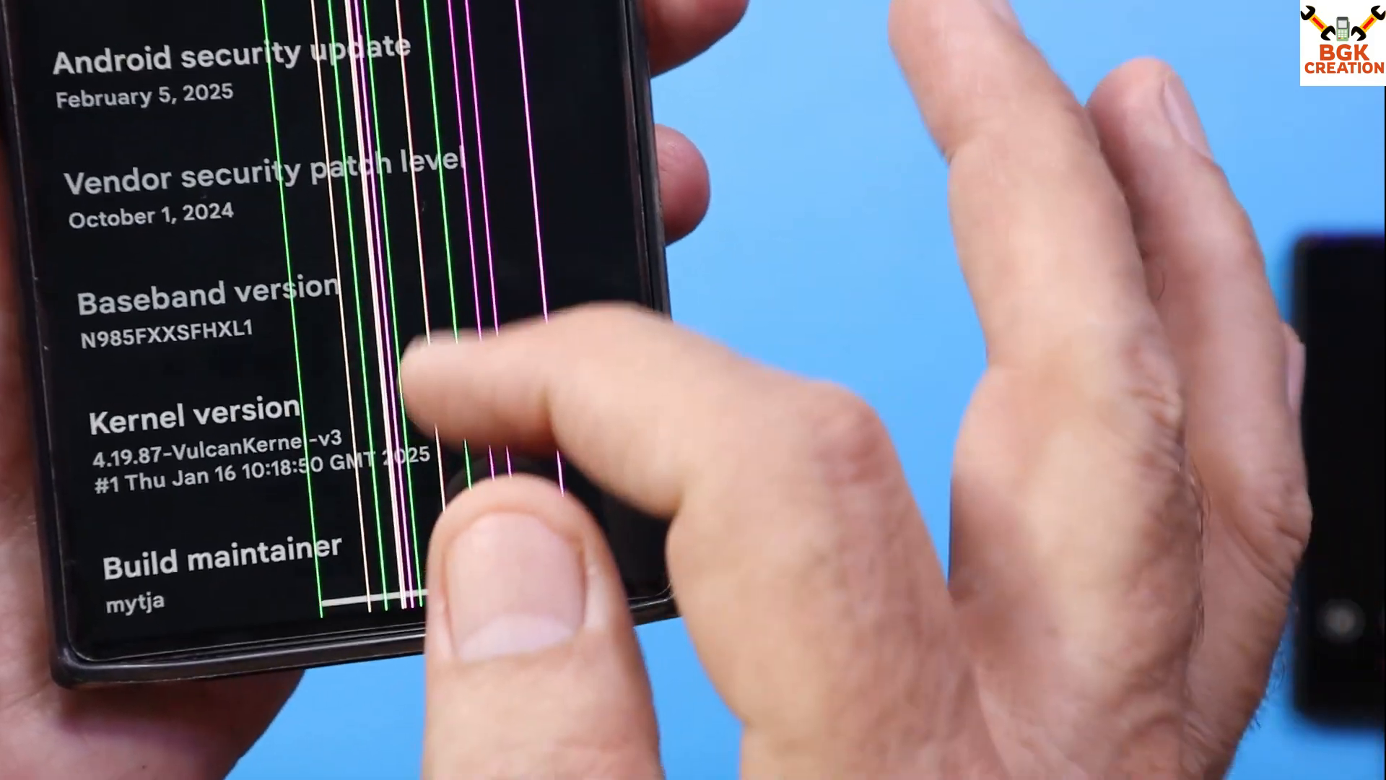
{"action": "scroll", "scroll_direction": "down", "scroll_amount": 3}
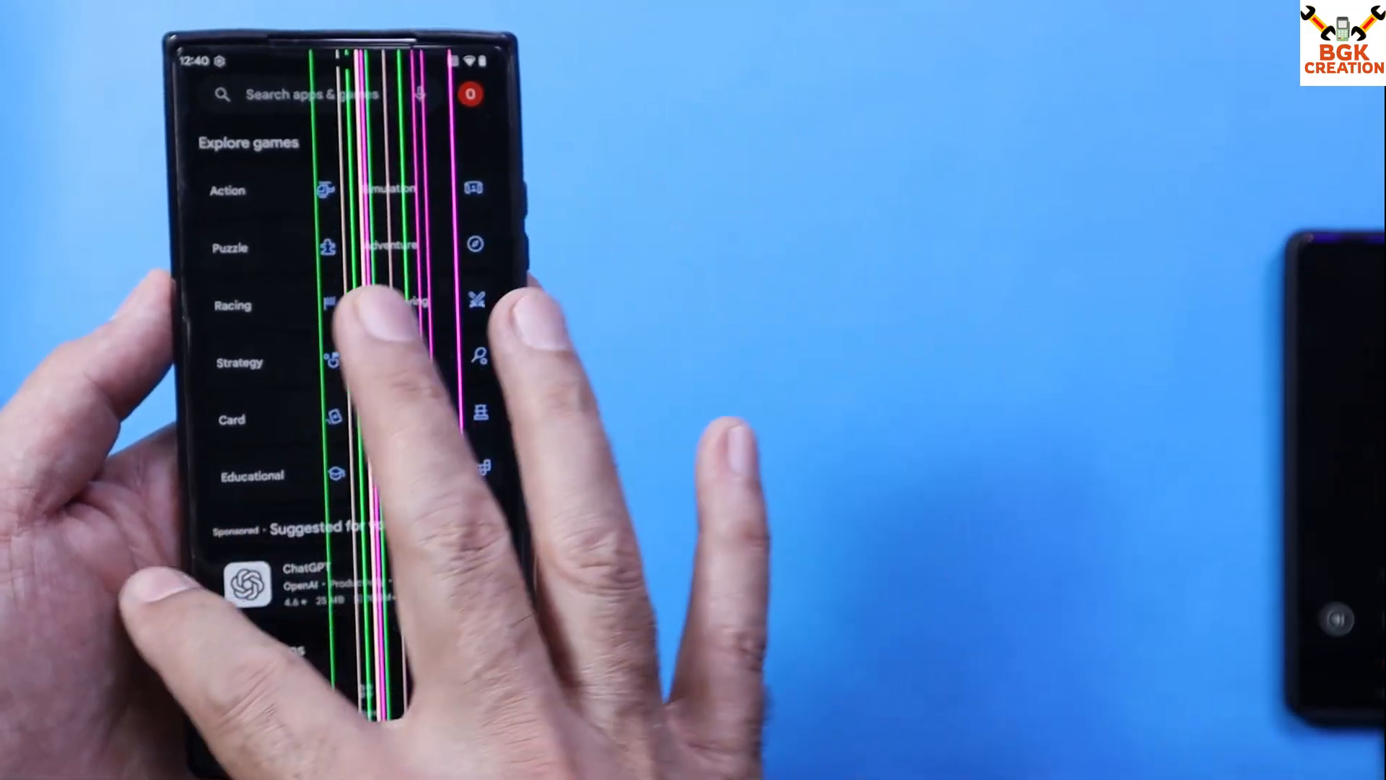
{"action": "scroll", "scroll_direction": "down", "scroll_amount": 3}
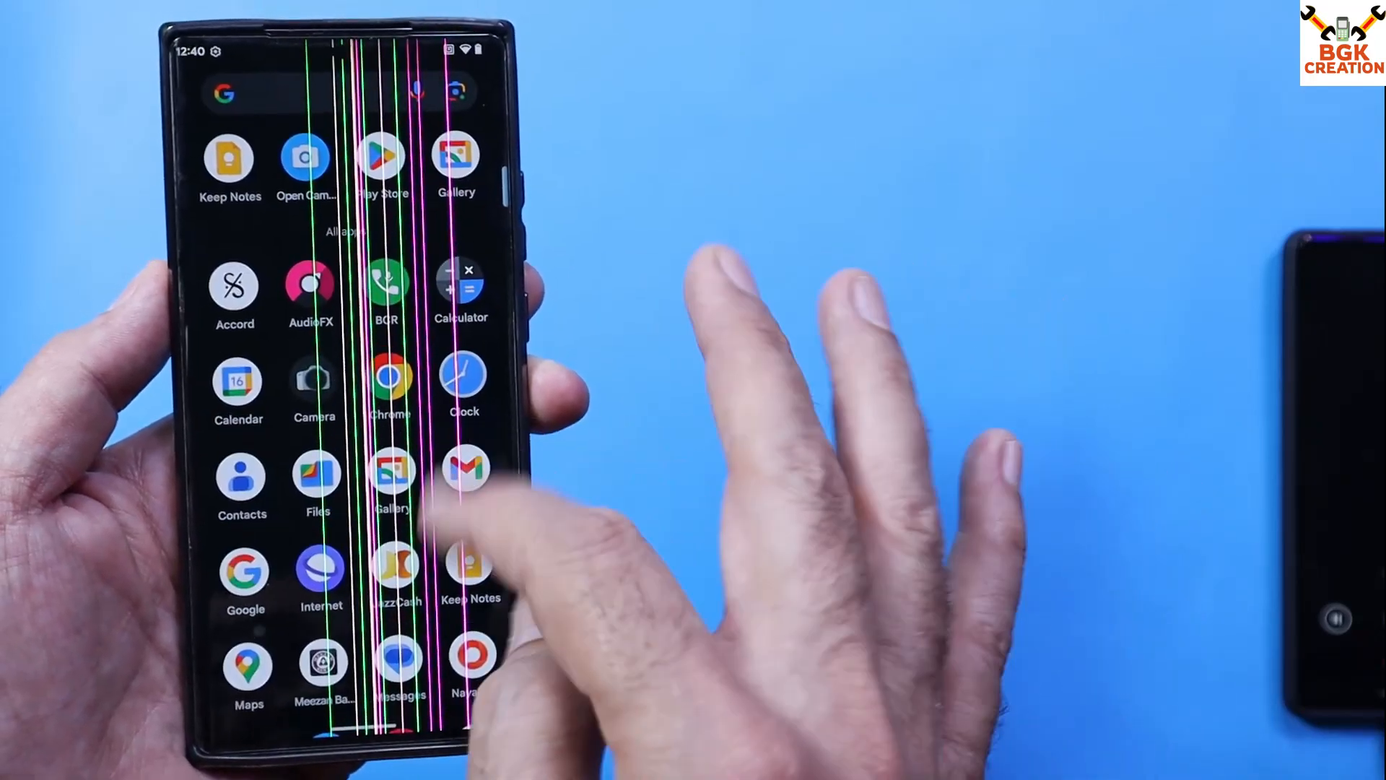
{"action": "scroll", "scroll_direction": "down", "scroll_amount": 3}
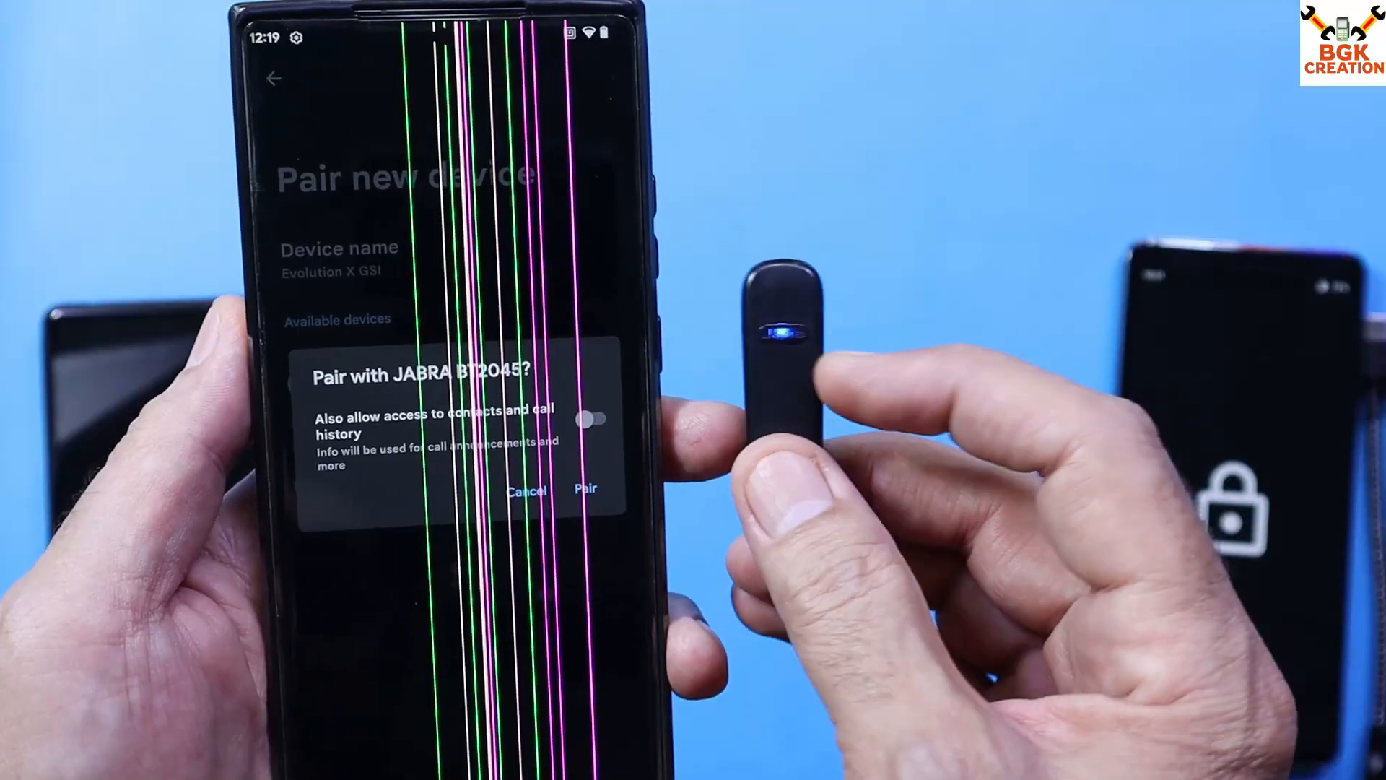
- Confirm pairing with the JABRA BT2045, view its device details, and return to Settings
{"action": "left_click", "coordinate": [584, 489]}
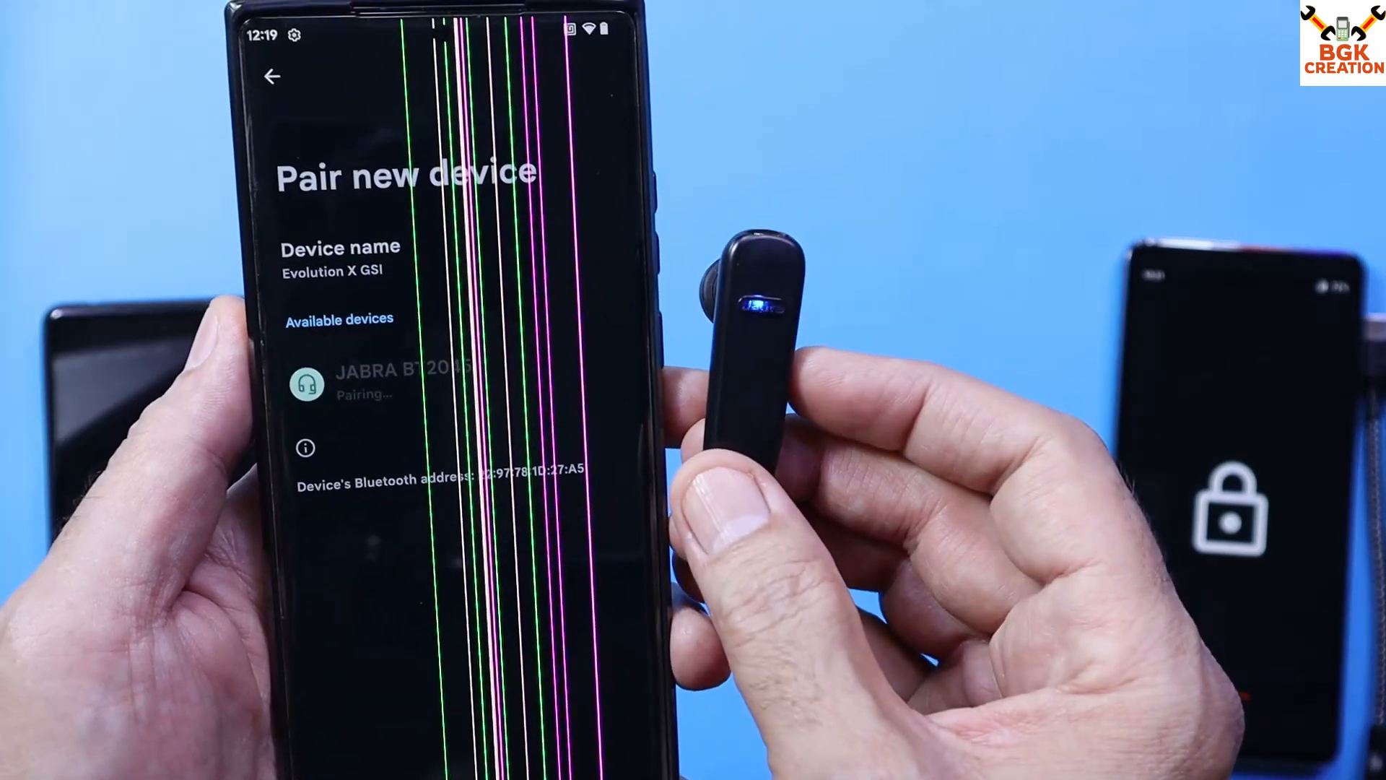
{"action": "left_click", "coordinate": [275, 76]}
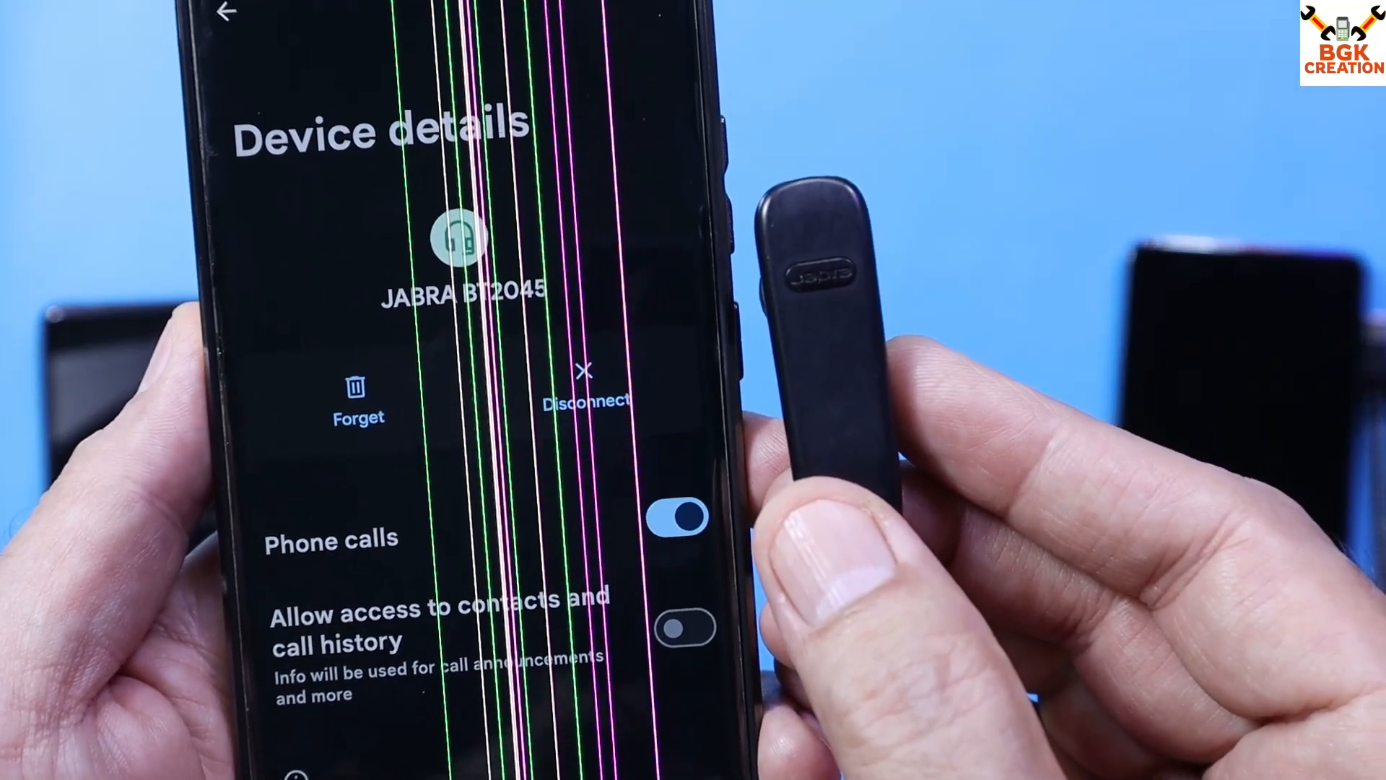
{"action": "left_click", "coordinate": [227, 11]}
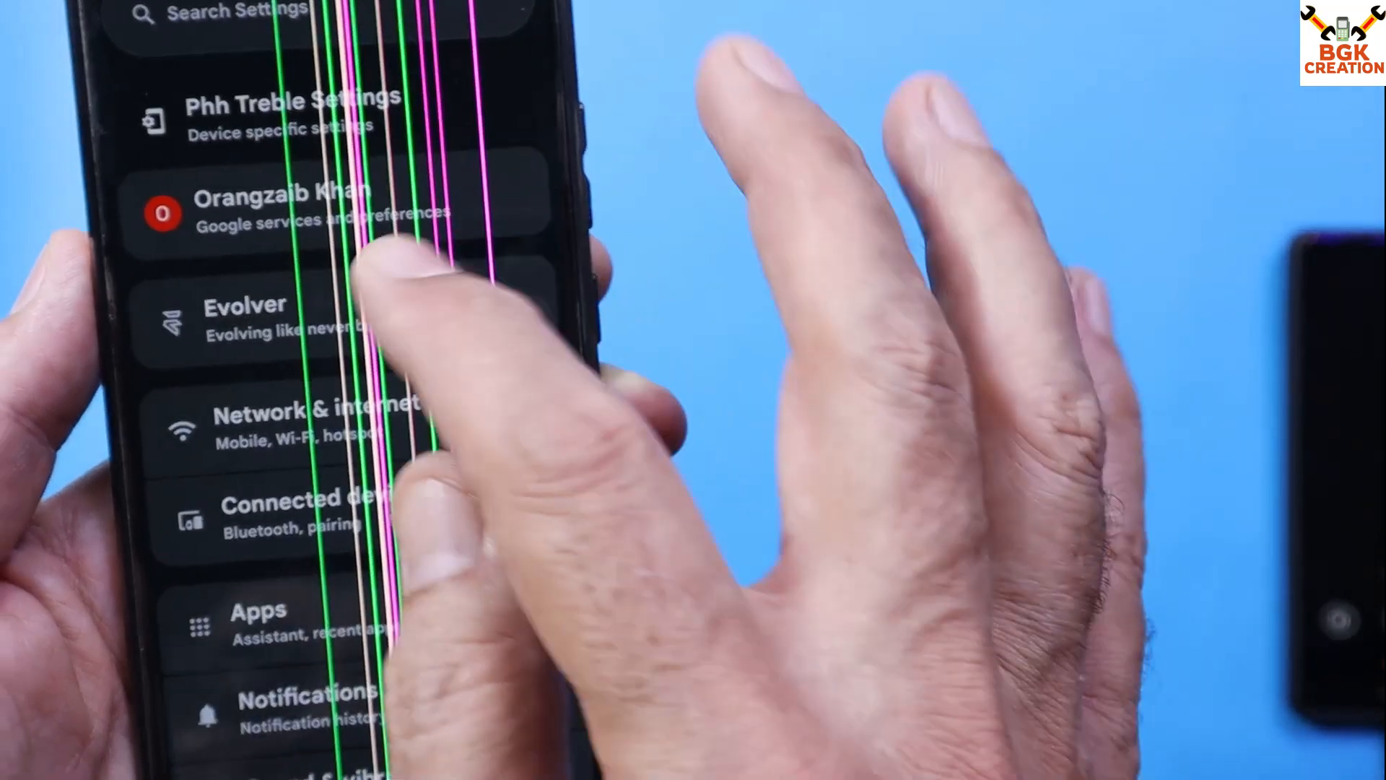
{"action": "left_click", "coordinate": [247, 318]}
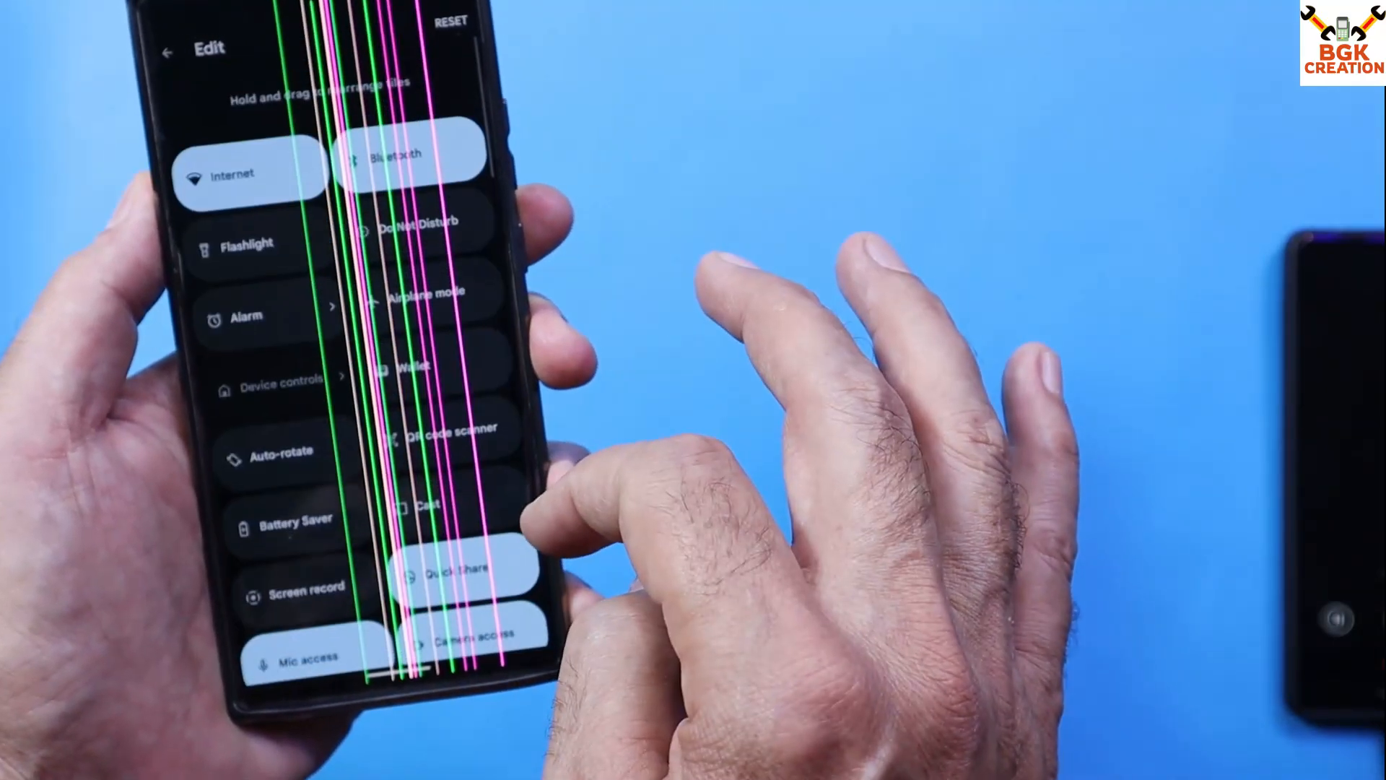
- Browse the quick settings tiles and Lock screen wallpaper options, then return to the app drawer
{"action": "scroll", "scroll_direction": "down", "scroll_amount": 3}
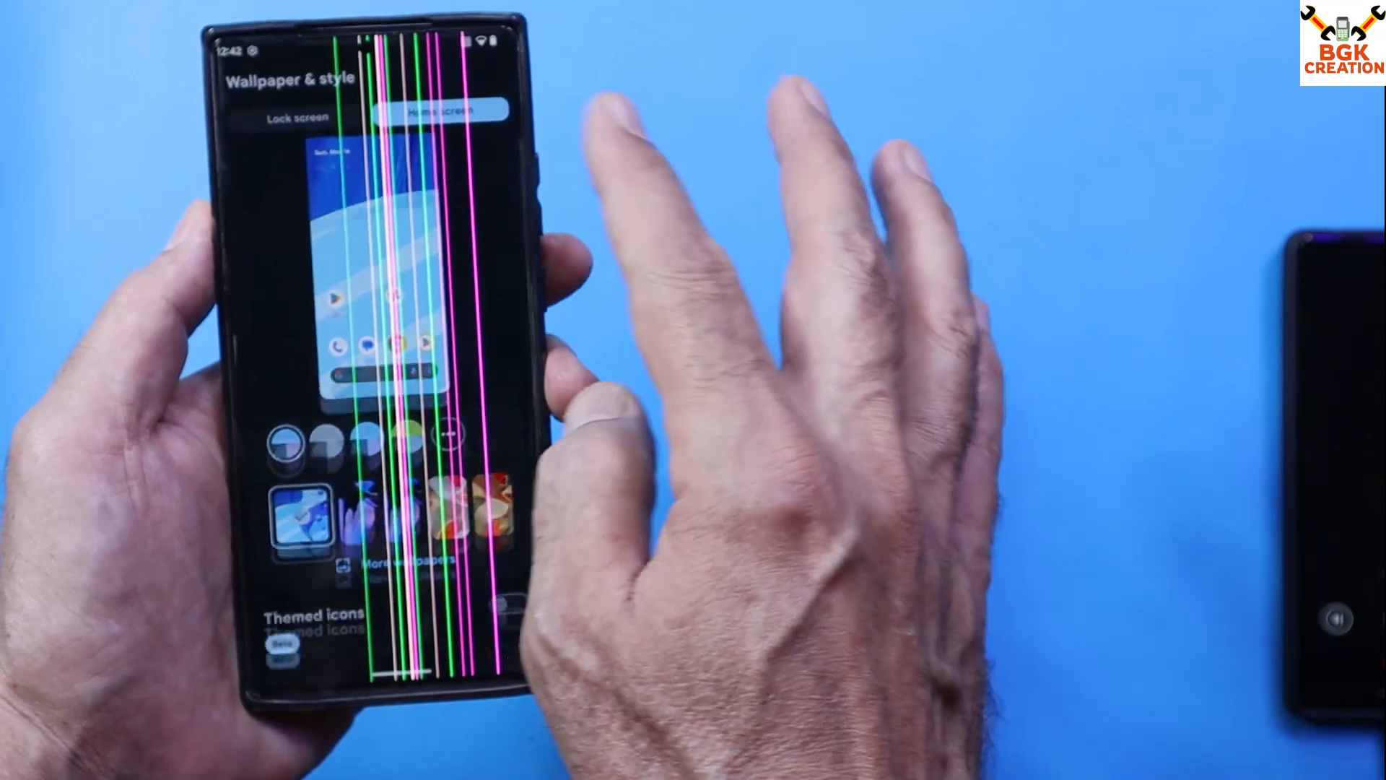
{"action": "left_click", "coordinate": [301, 116]}
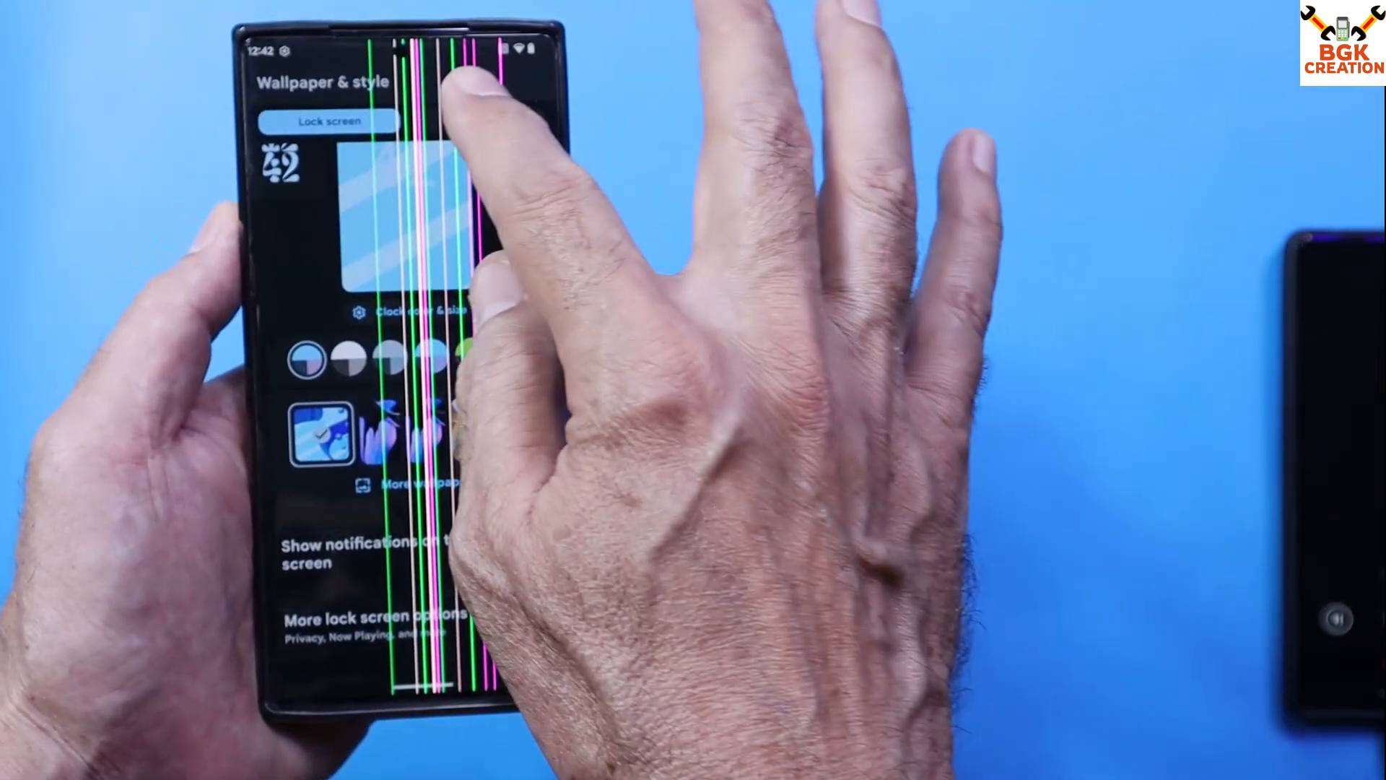
{"action": "left_click", "coordinate": [455, 95]}
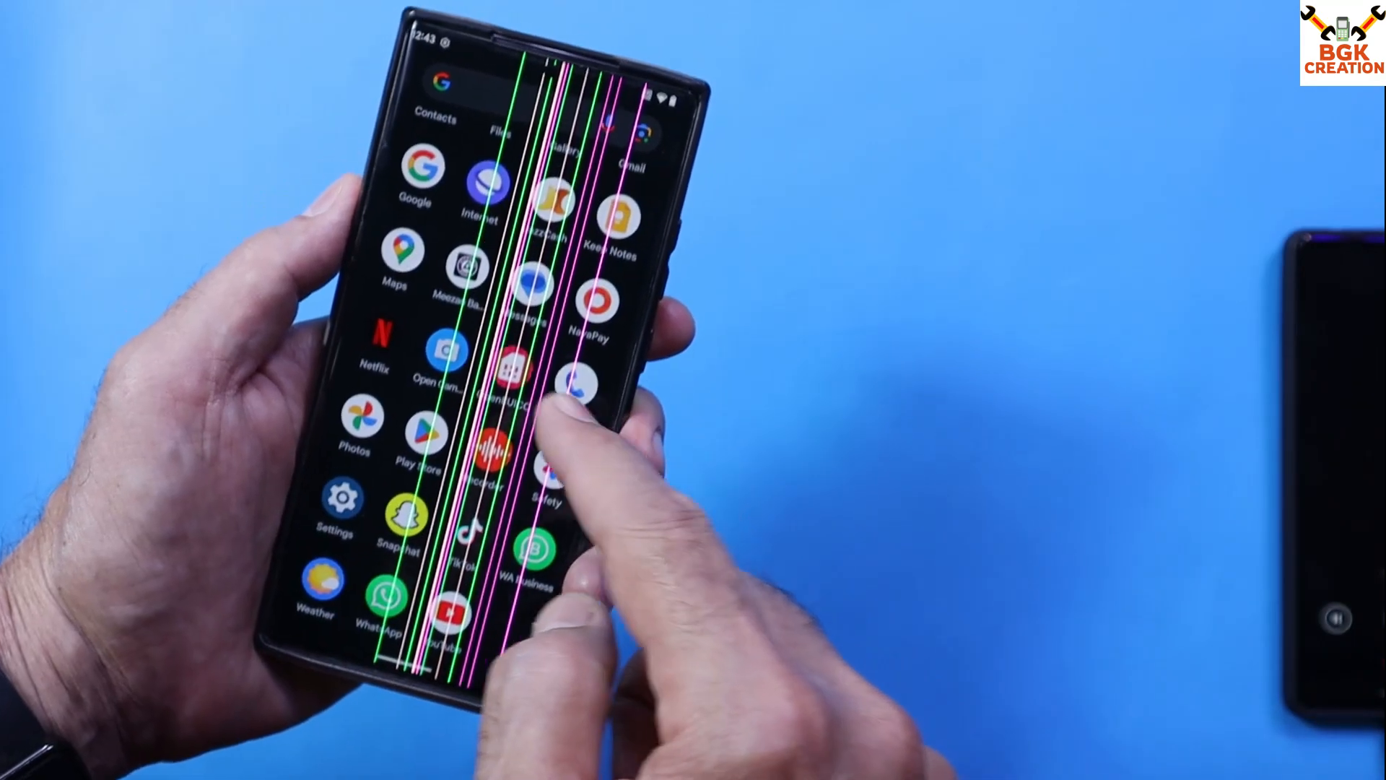
{"action": "scroll", "scroll_direction": "down", "scroll_amount": 3}
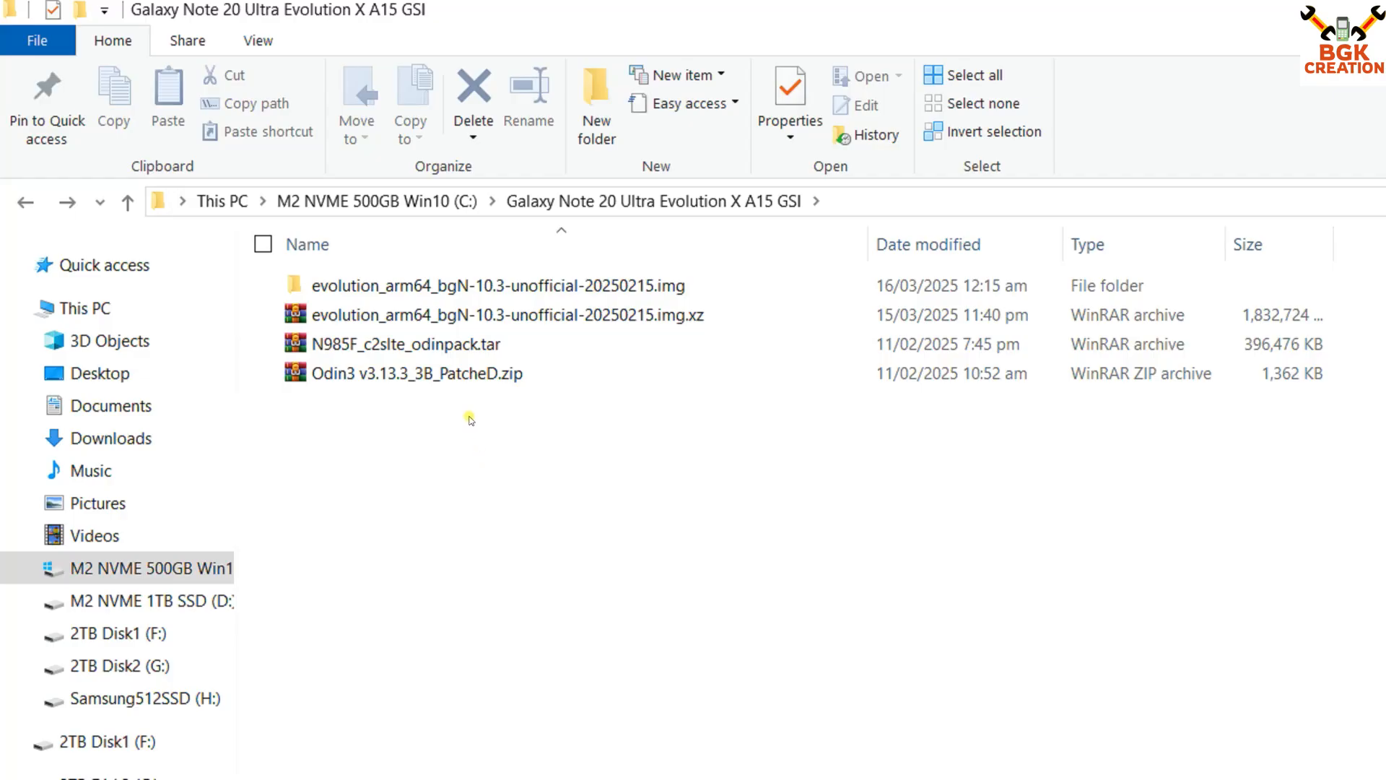
{"action": "mouse_move", "coordinate": [433, 456]}
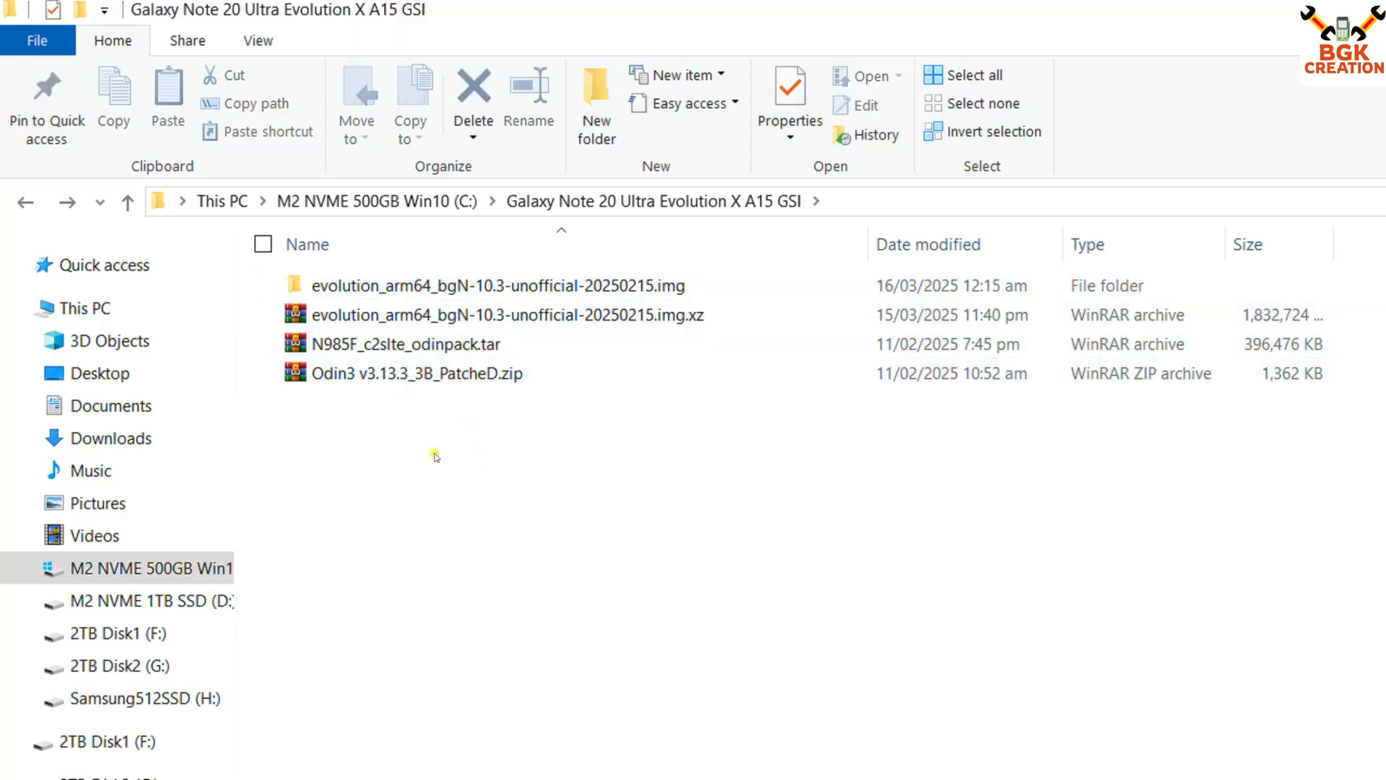
{"action": "mouse_move", "coordinate": [591, 411]}
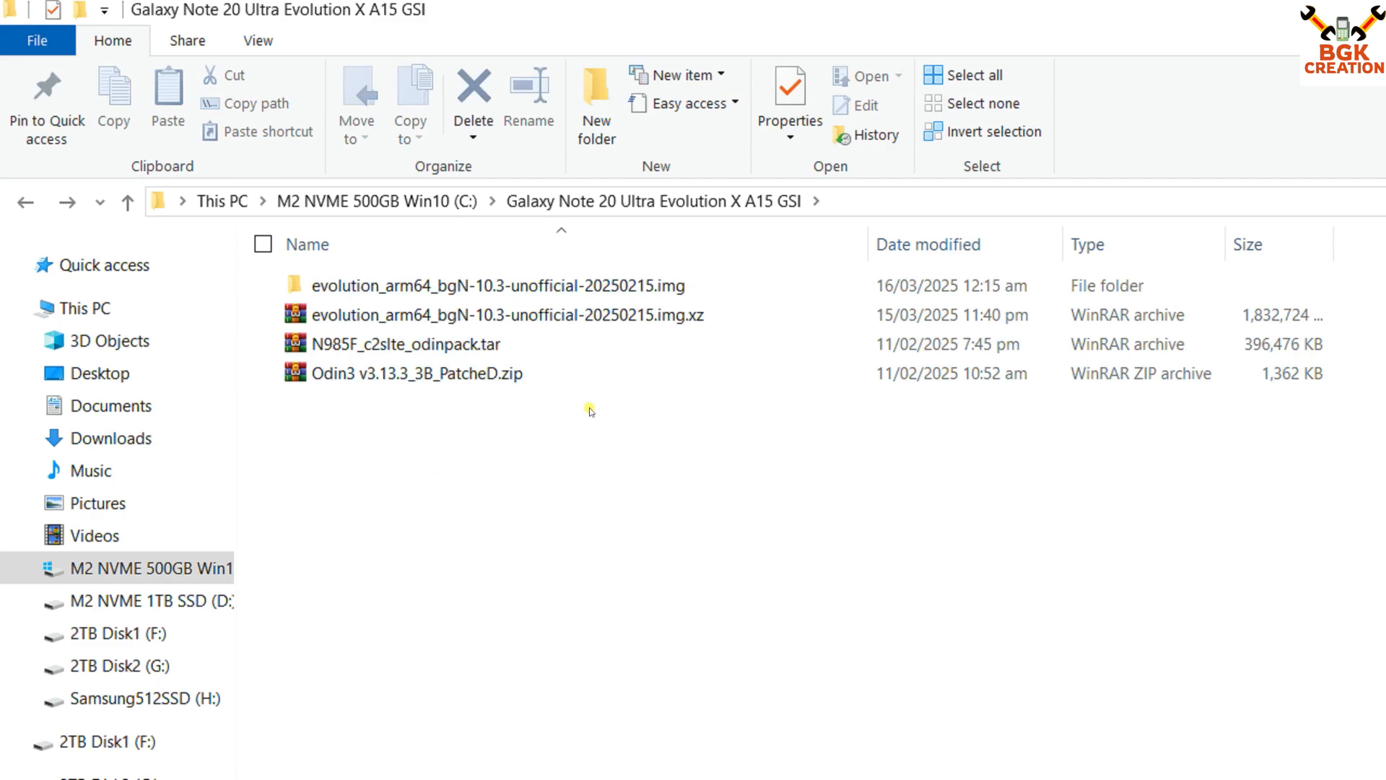
- Open the extracted evolution_arm64 image folder, then the extracted Odin3 folder
{"action": "left_click", "coordinate": [509, 315]}
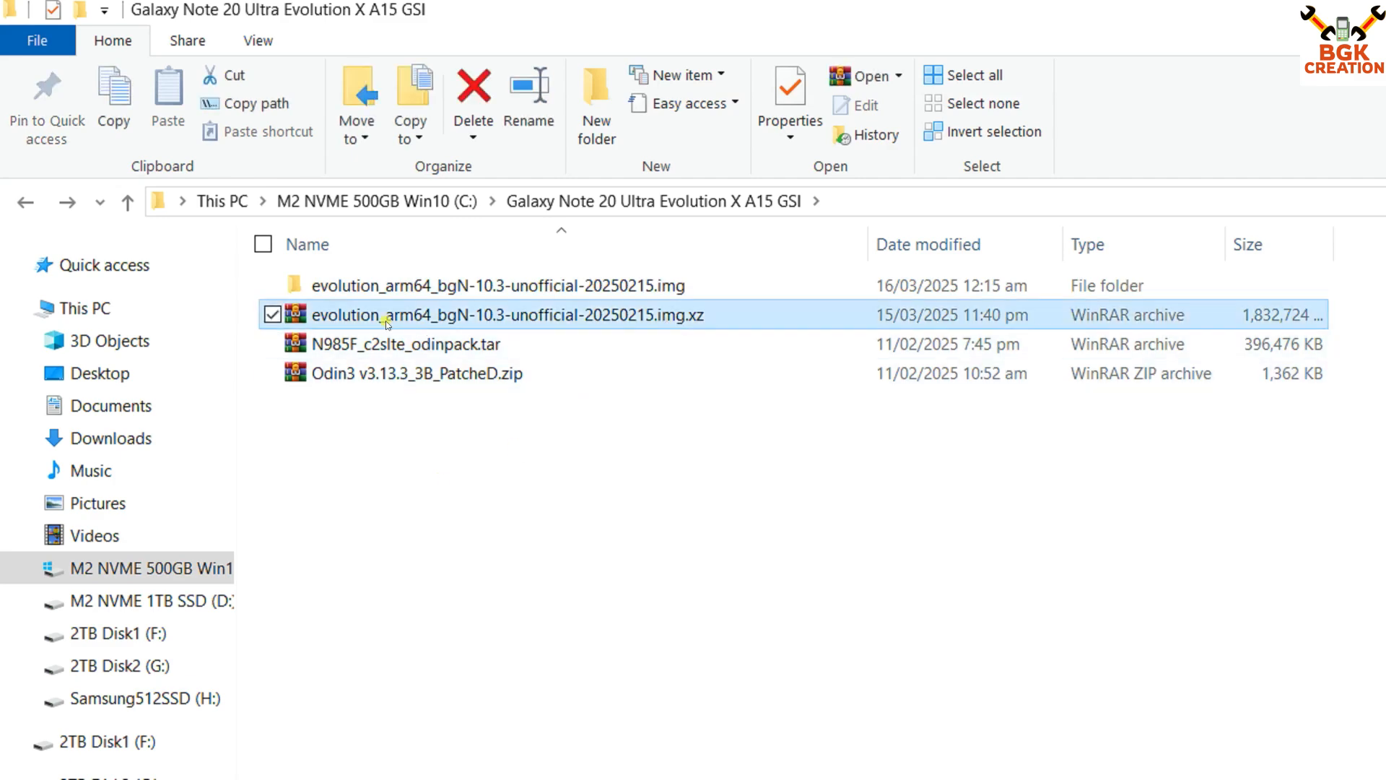
{"action": "mouse_move", "coordinate": [698, 316]}
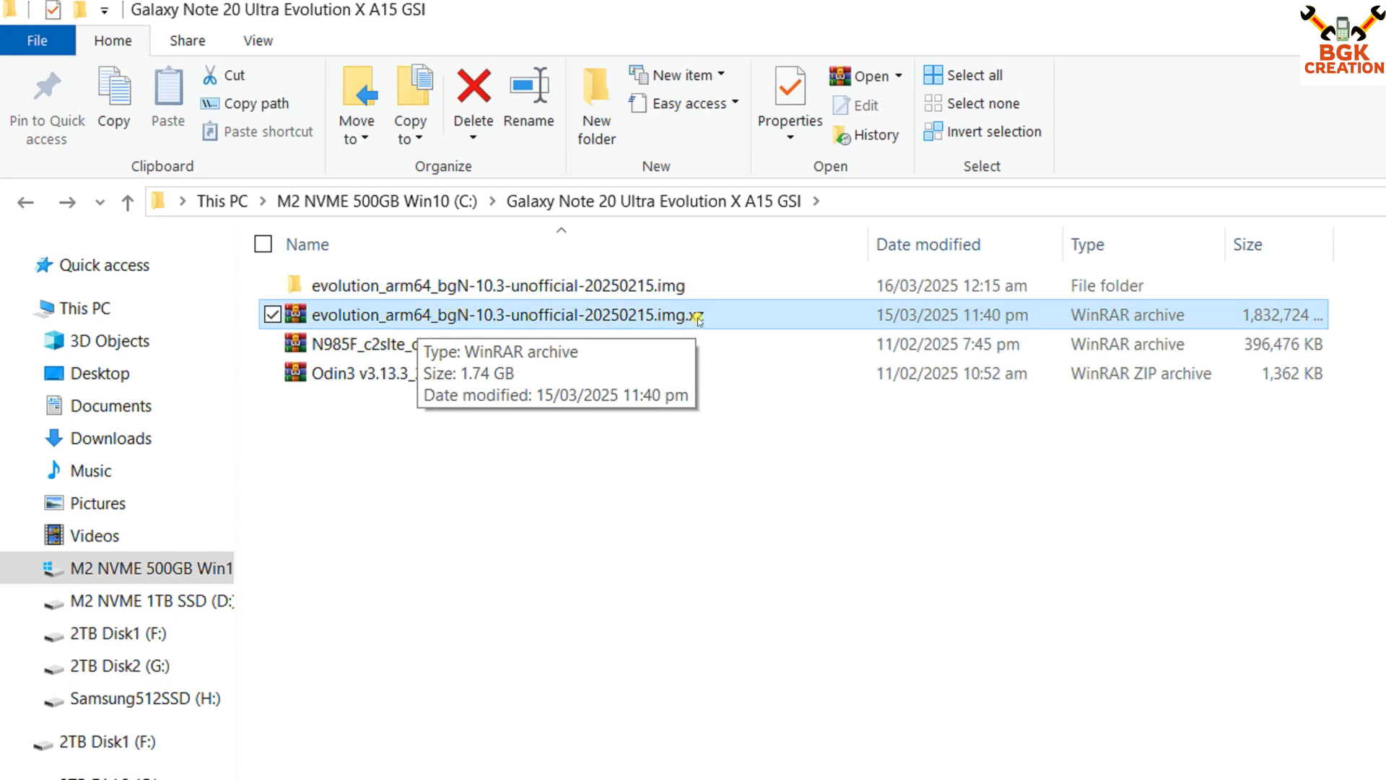
{"action": "mouse_move", "coordinate": [701, 319]}
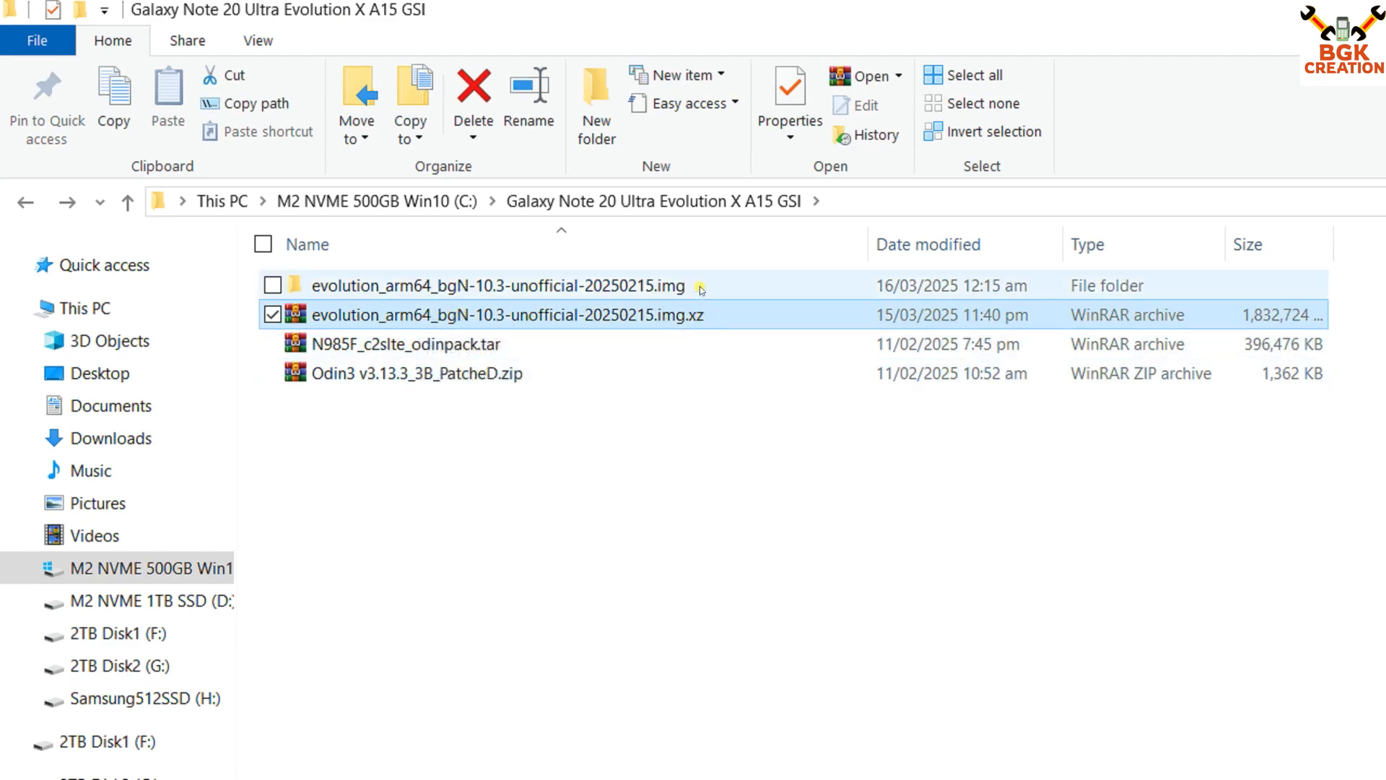
{"action": "double_click", "coordinate": [496, 285]}
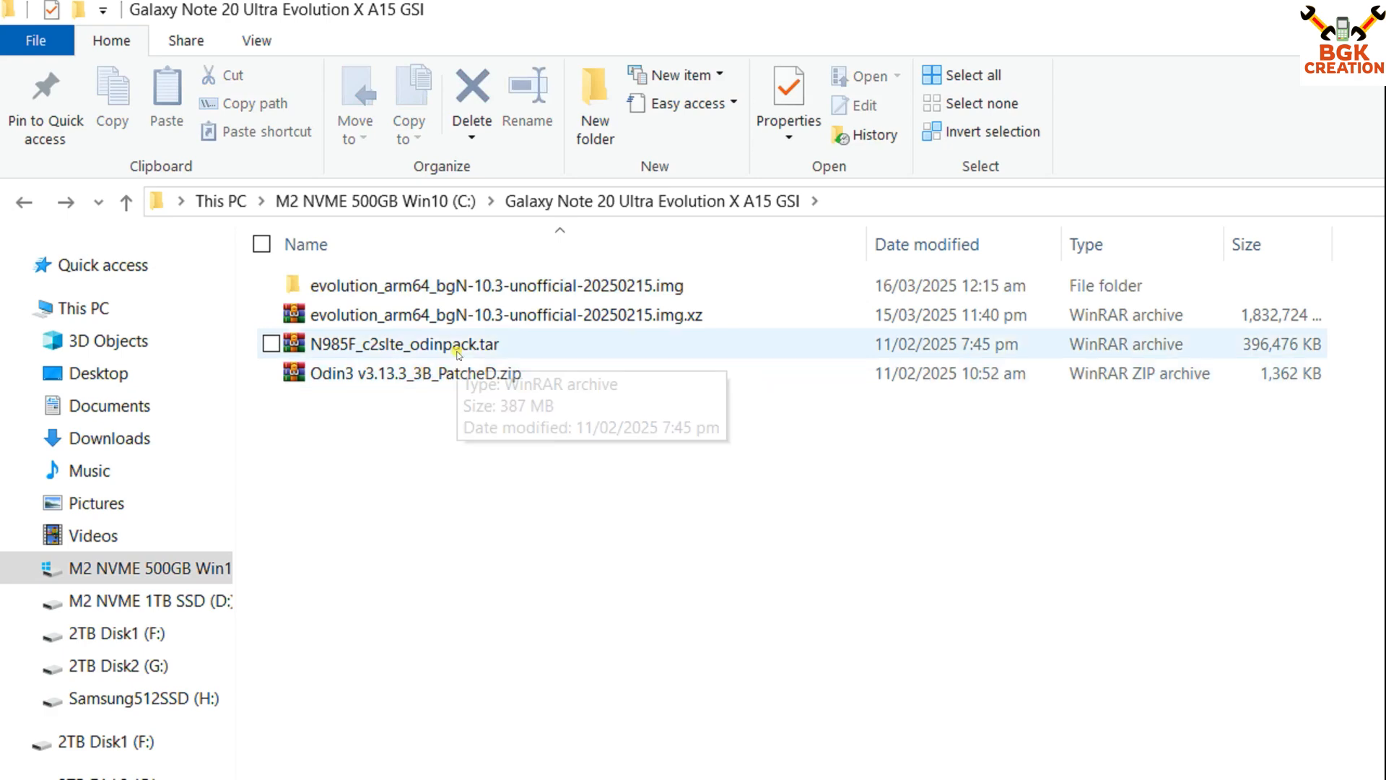
{"action": "mouse_move", "coordinate": [500, 347]}
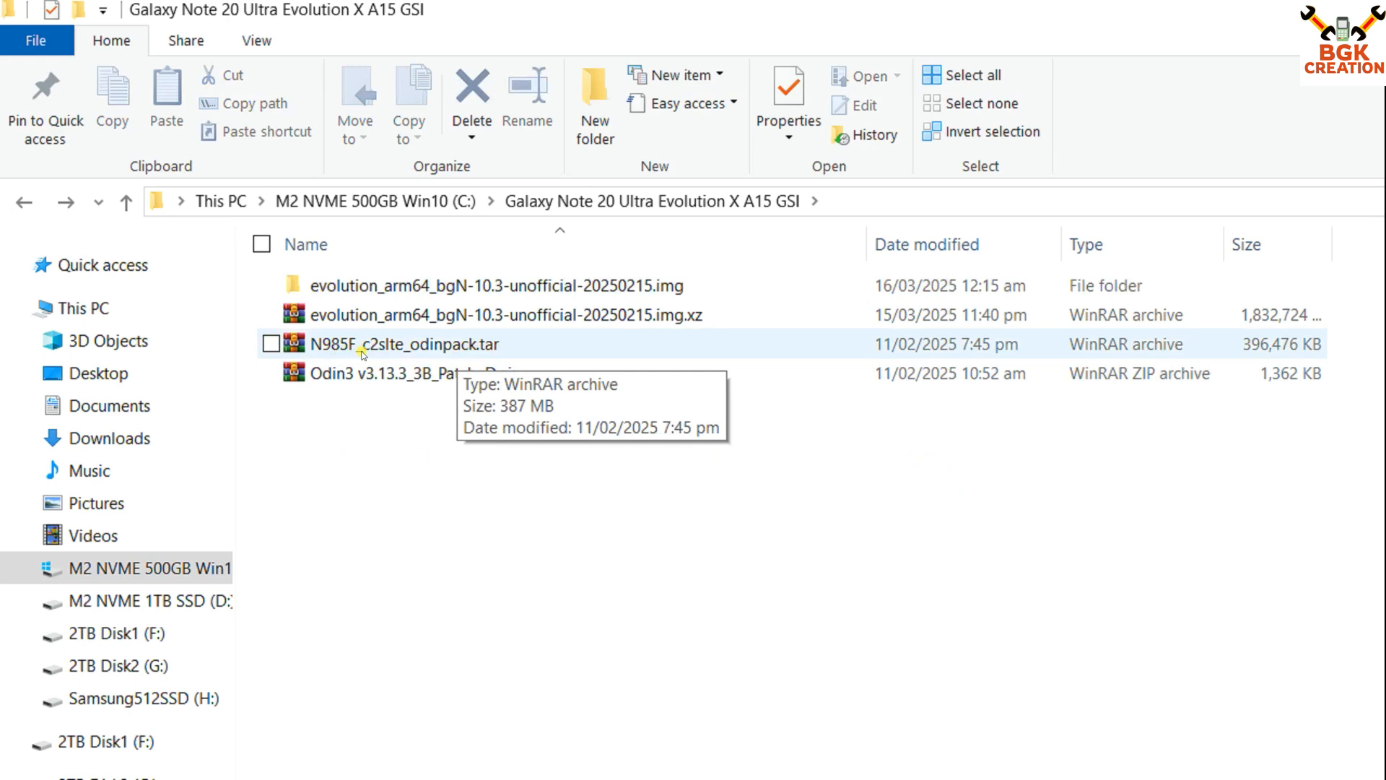
{"action": "mouse_move", "coordinate": [362, 353]}
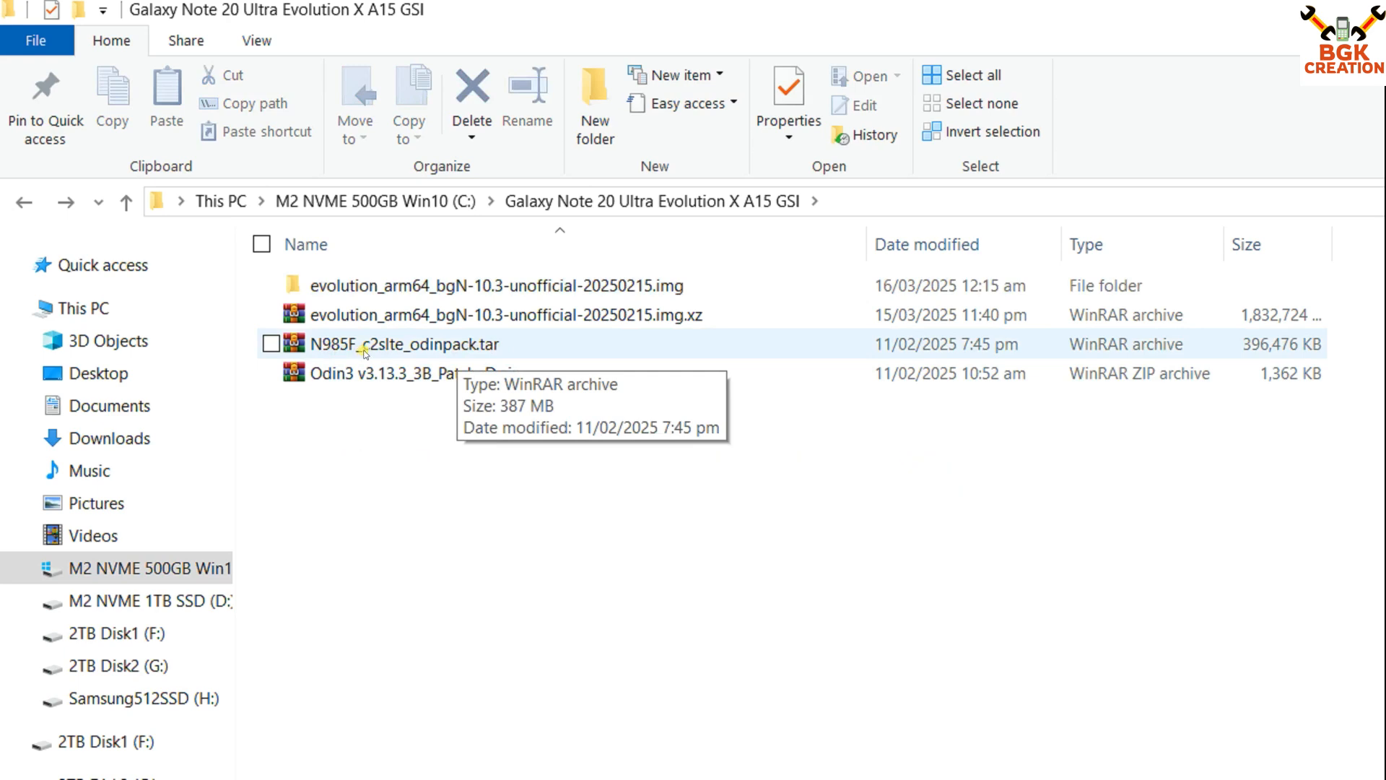
{"action": "mouse_move", "coordinate": [531, 346]}
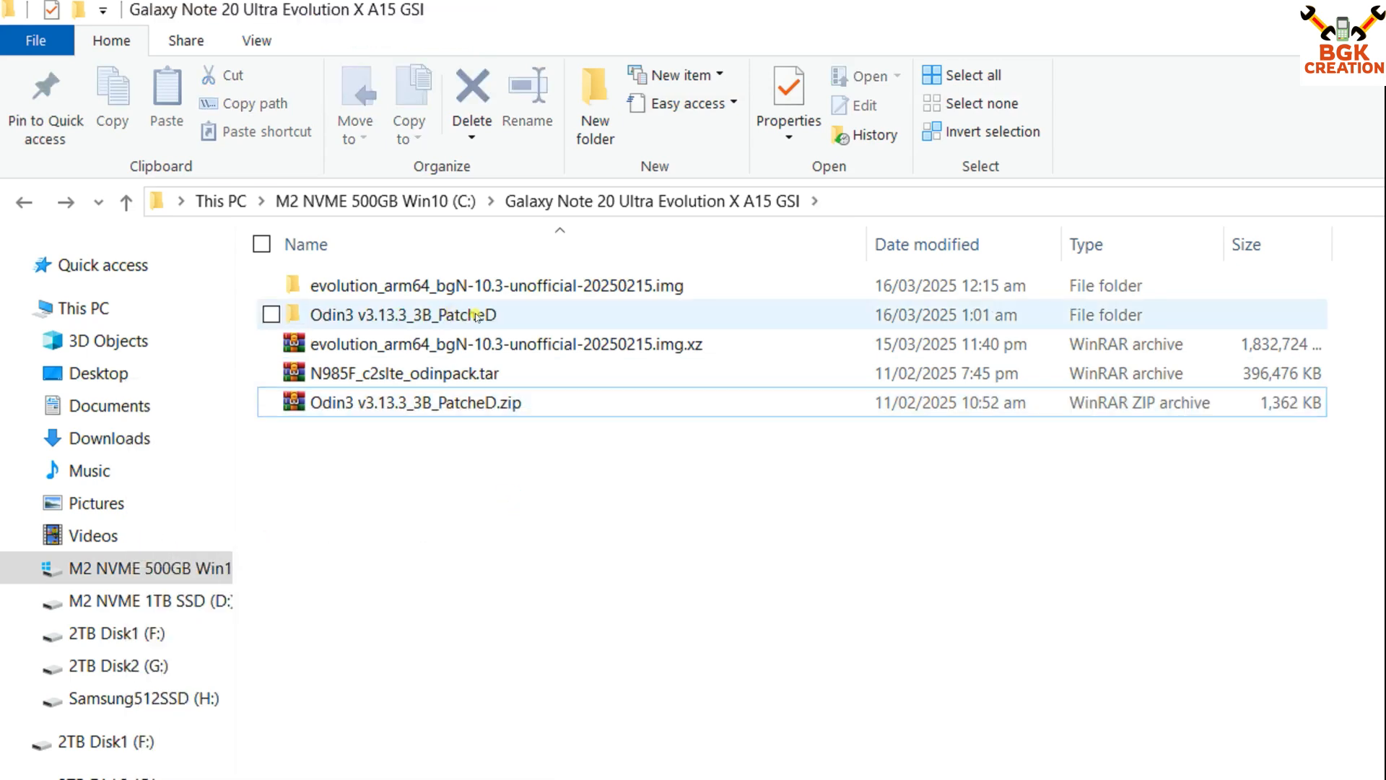
{"action": "mouse_move", "coordinate": [508, 315]}
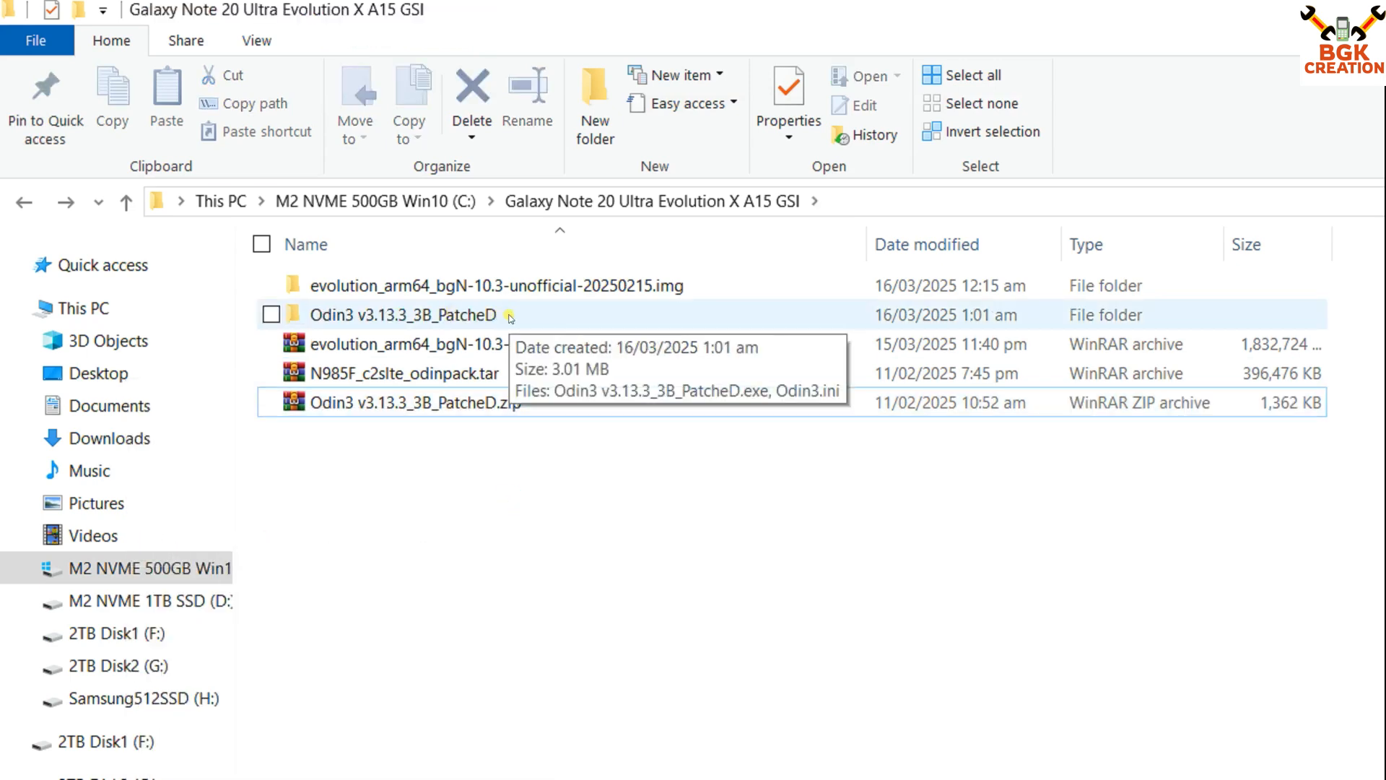
{"action": "double_click", "coordinate": [407, 315]}
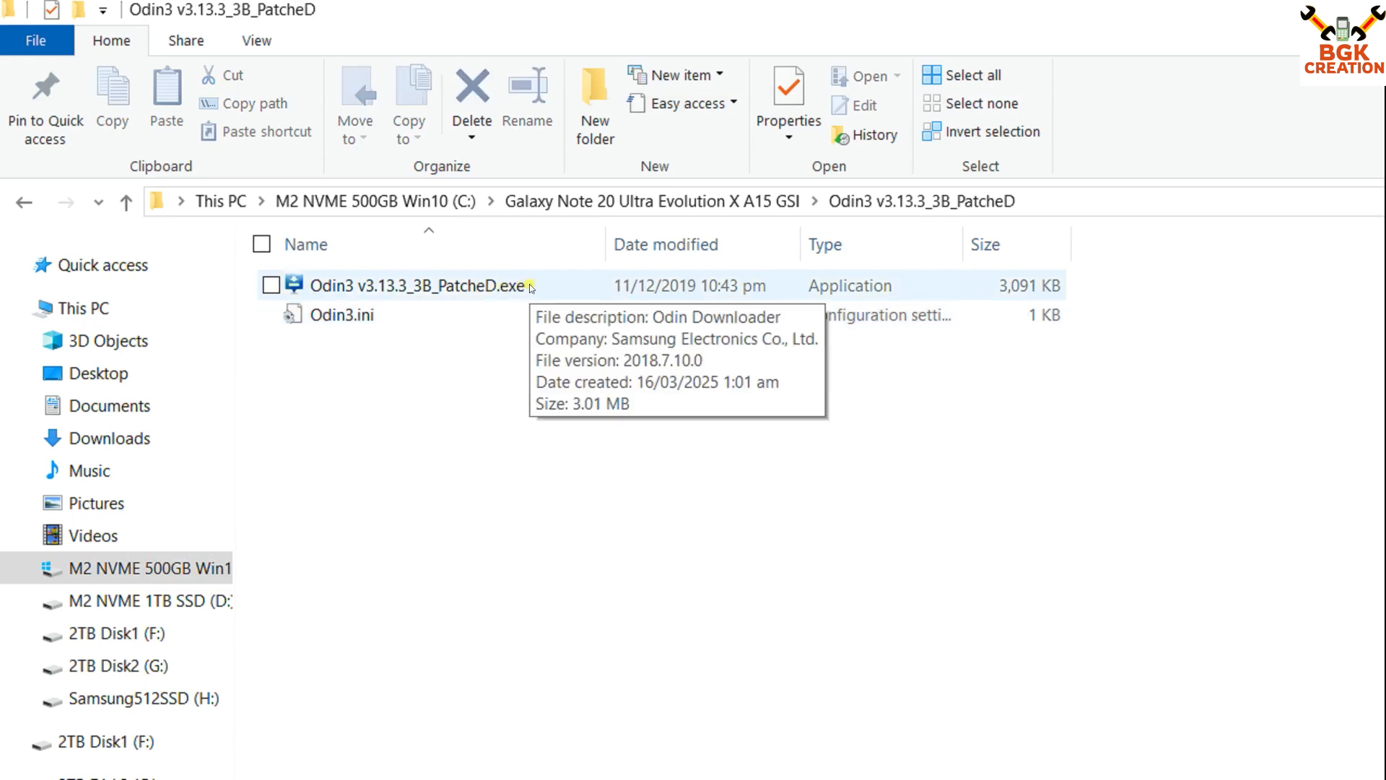
- Launch Odin3 and pick N985F_c2slte_odinpack.tar as the AP firmware file
{"action": "double_click", "coordinate": [420, 285]}
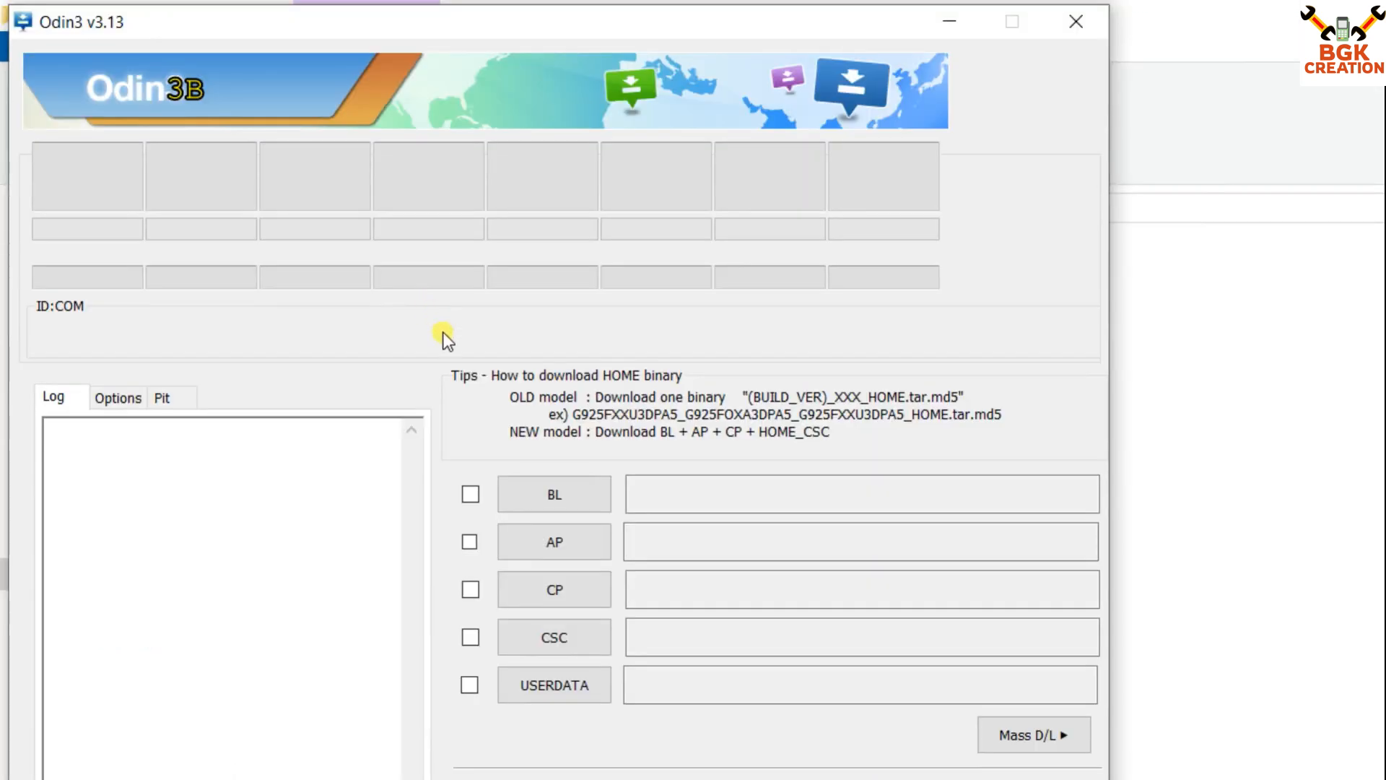
{"action": "left_click", "coordinate": [554, 542]}
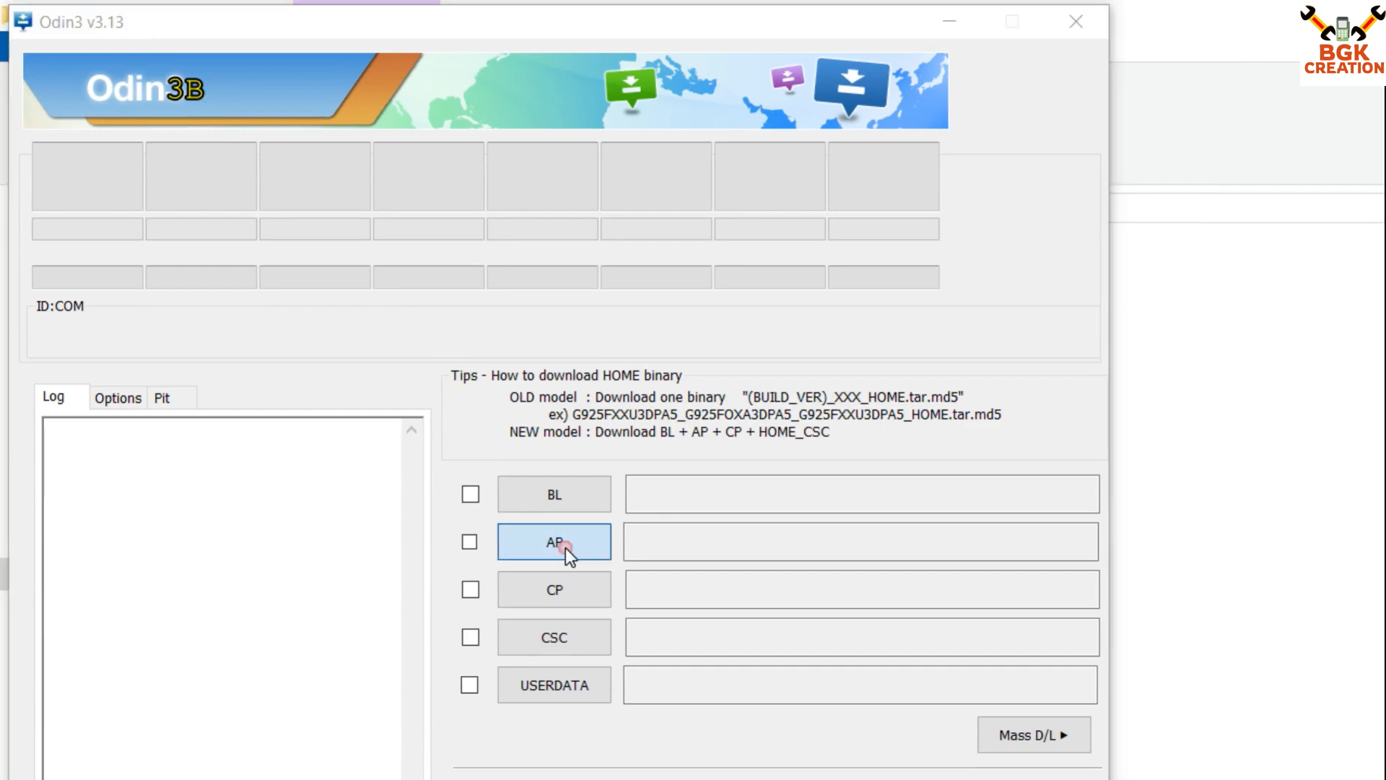
{"action": "left_click", "coordinate": [553, 541]}
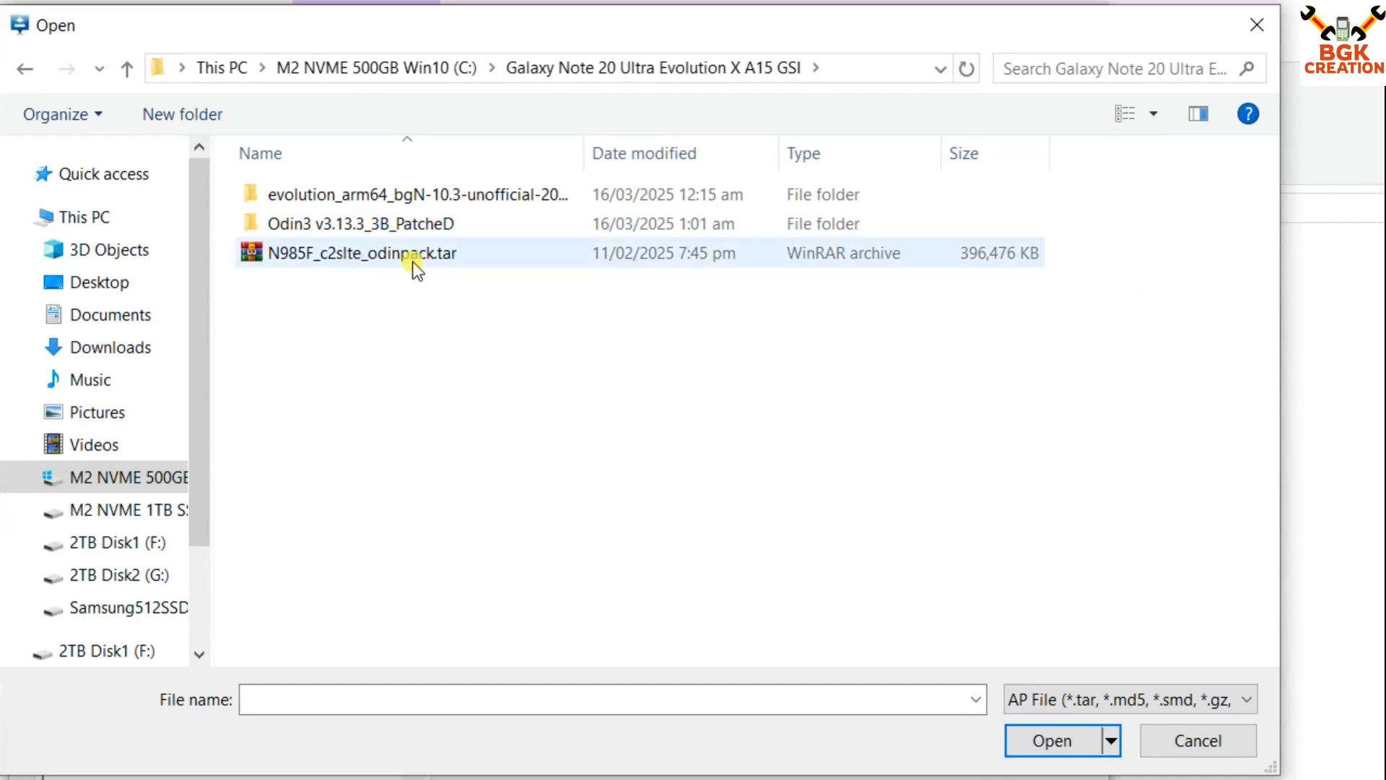
{"action": "left_click", "coordinate": [1051, 741]}
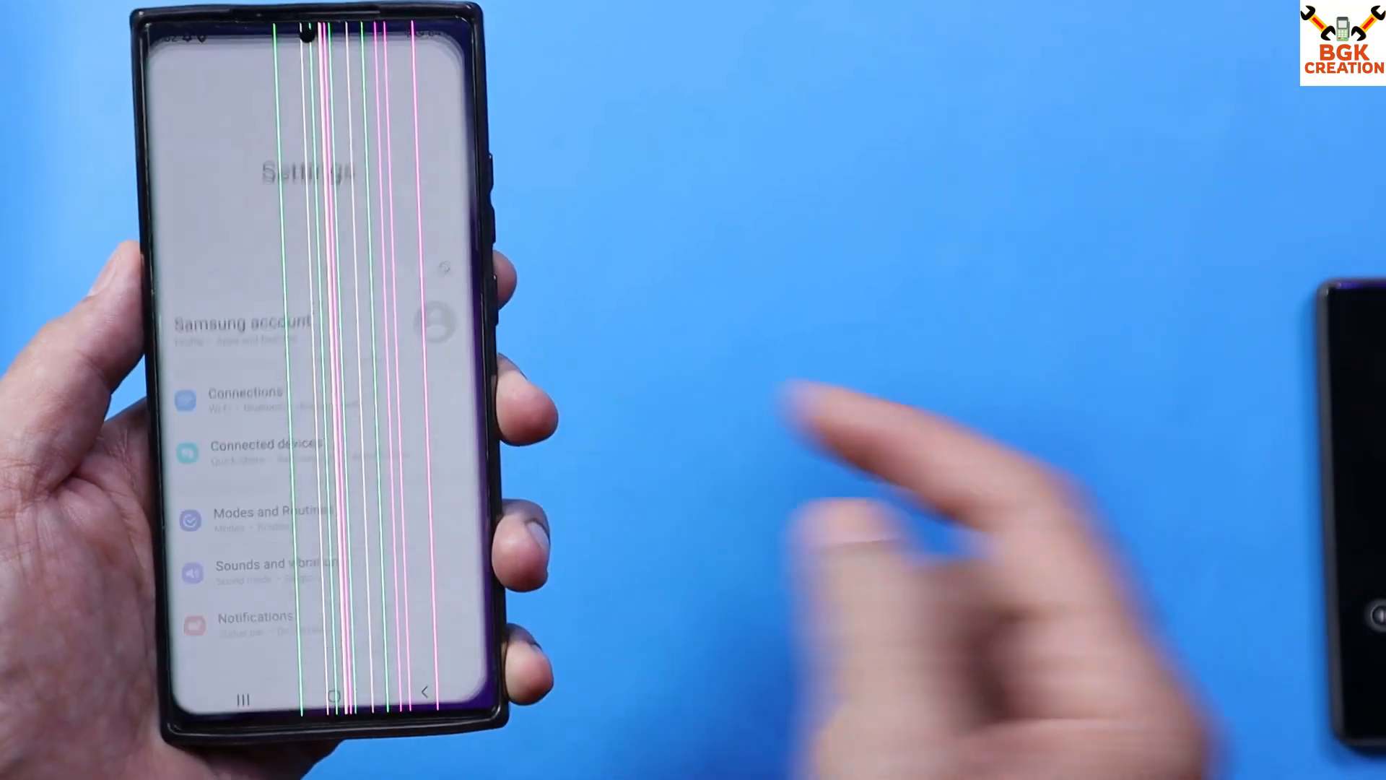
- Scroll Settings to the software information page showing One UI 5.1 and Android 13
{"action": "scroll", "scroll_direction": "down", "scroll_amount": 3}
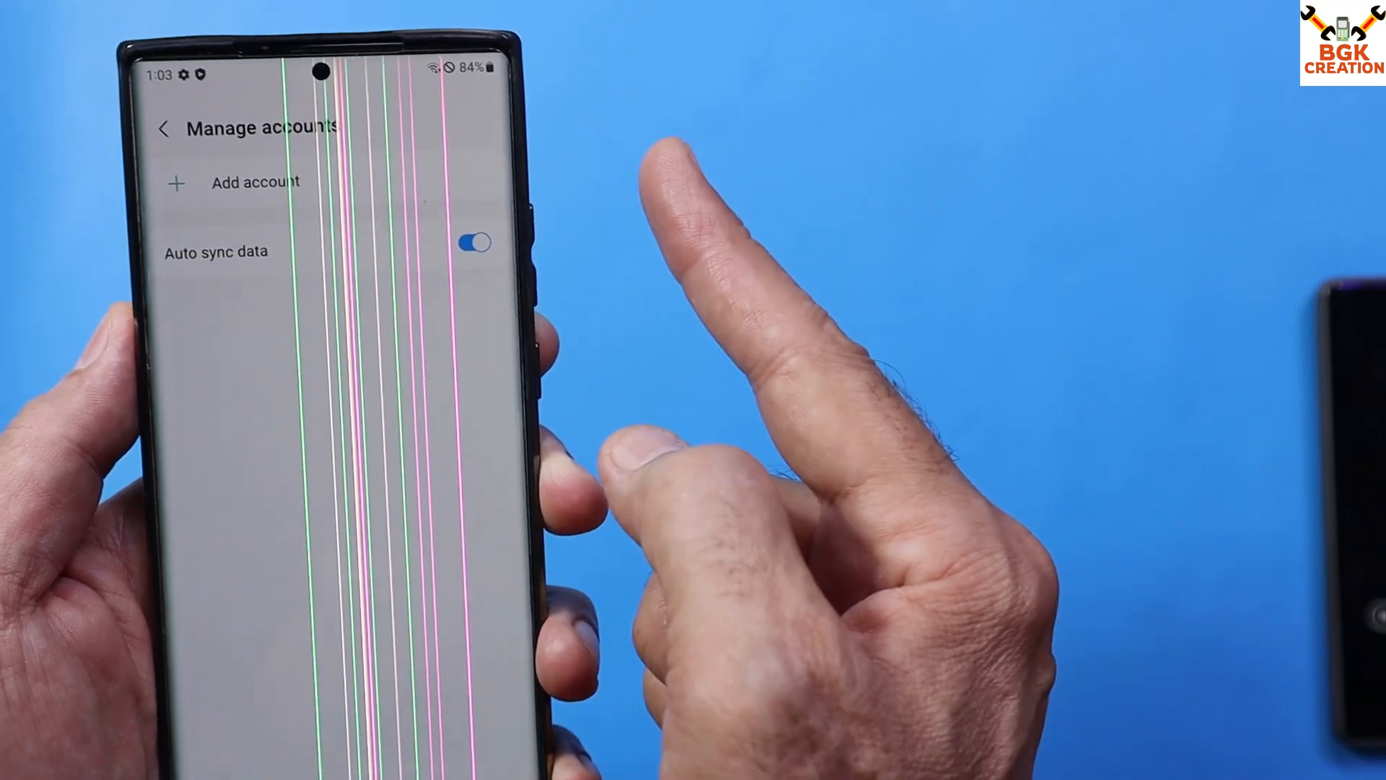
{"action": "left_click", "coordinate": [474, 244]}
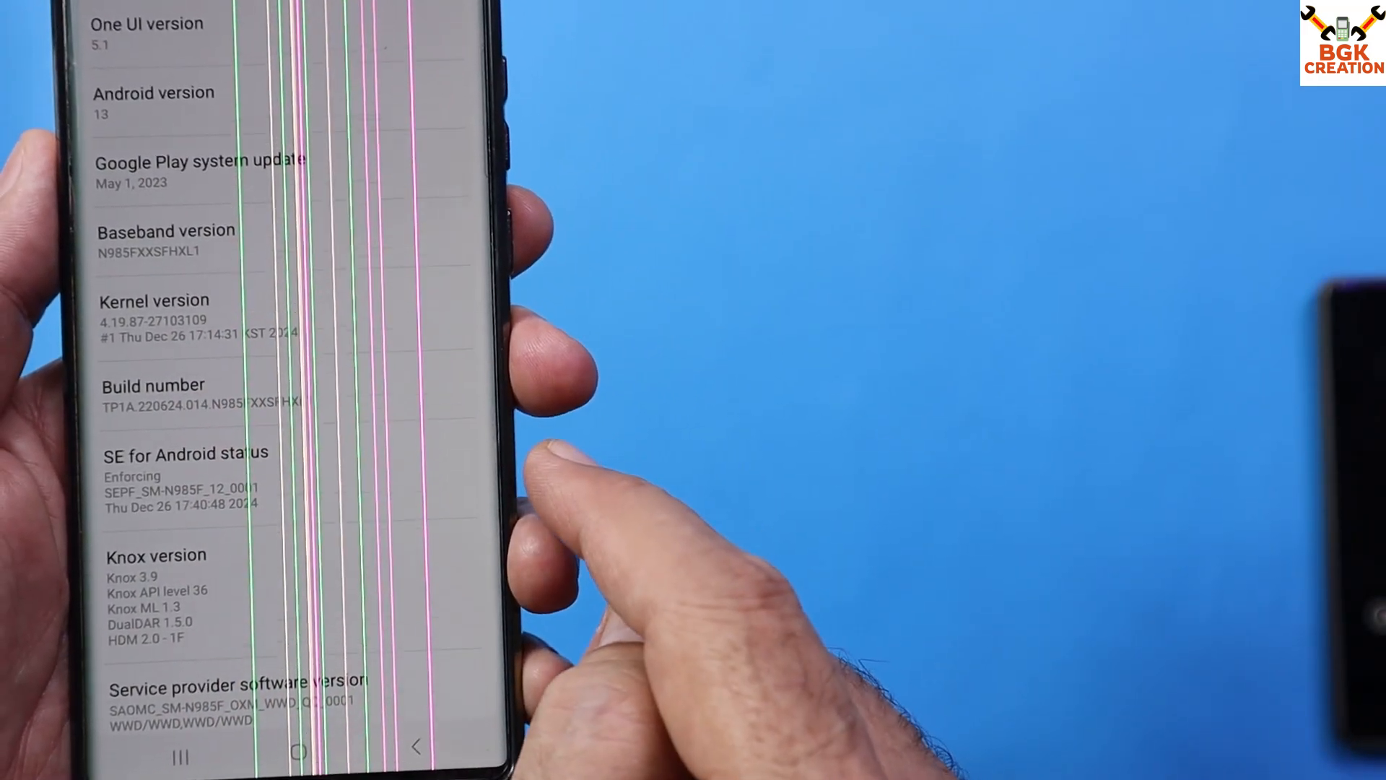
- Repeatedly tap Build number to enable developer mode
{"action": "left_click", "coordinate": [159, 385]}
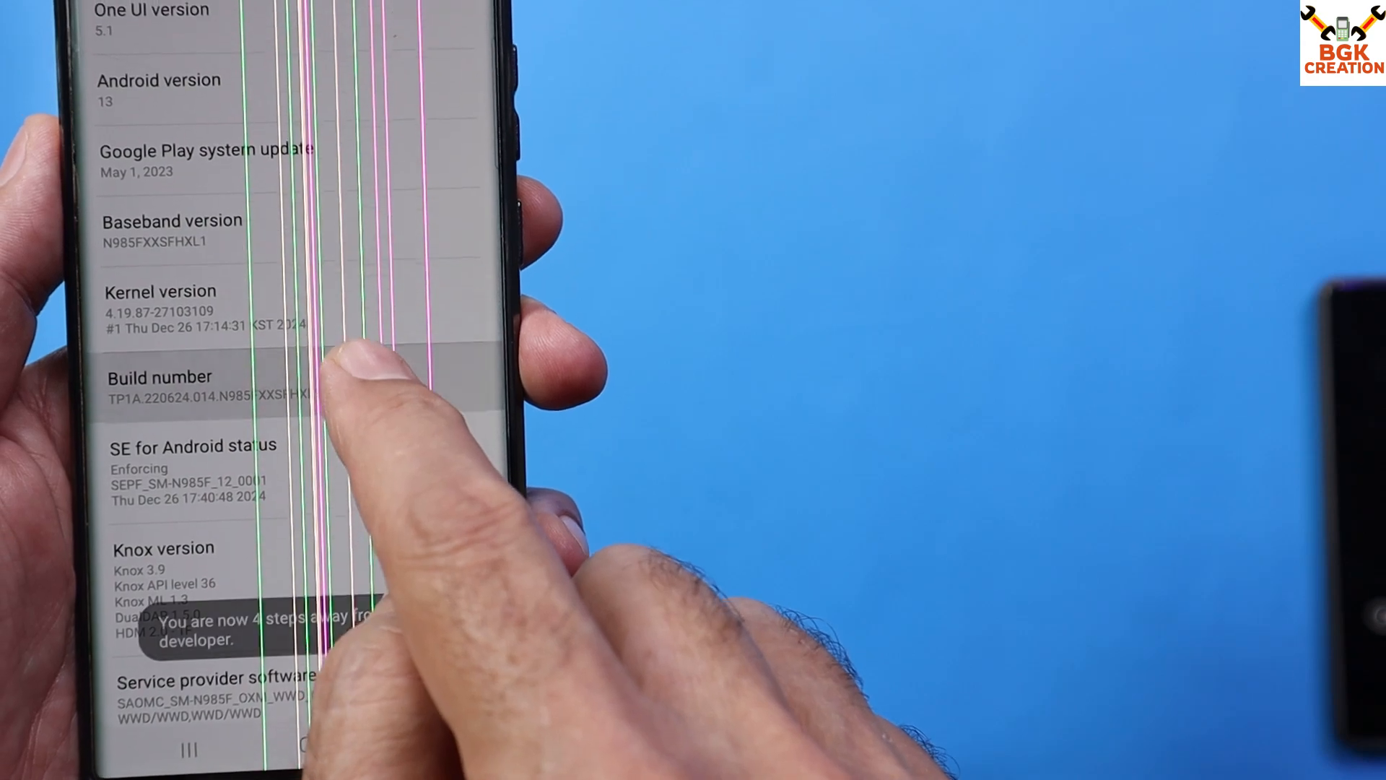
{"action": "left_click", "coordinate": [159, 378]}
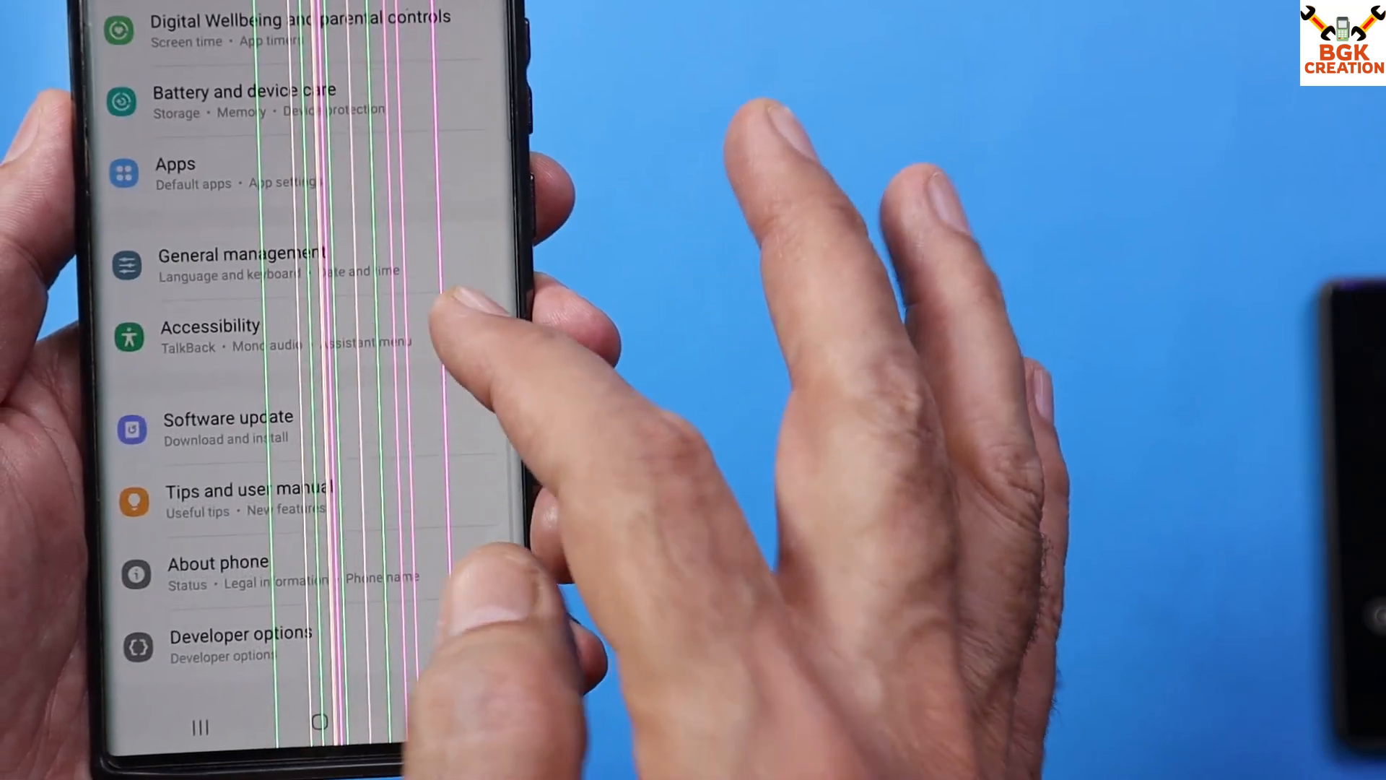
- Scroll through Developer options to check that OEM unlocking is enabled
{"action": "scroll", "scroll_direction": "down", "scroll_amount": 3}
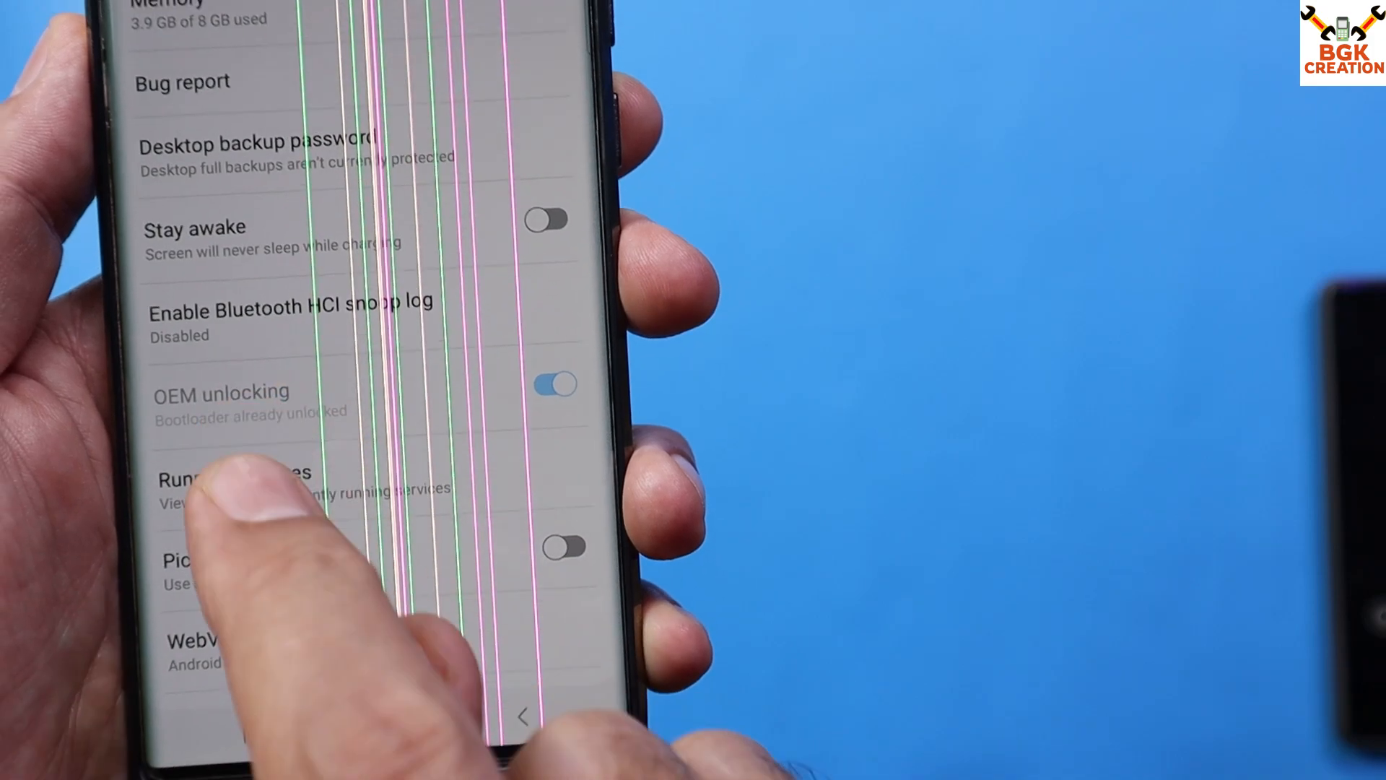
{"action": "scroll", "scroll_direction": "down", "scroll_amount": 3}
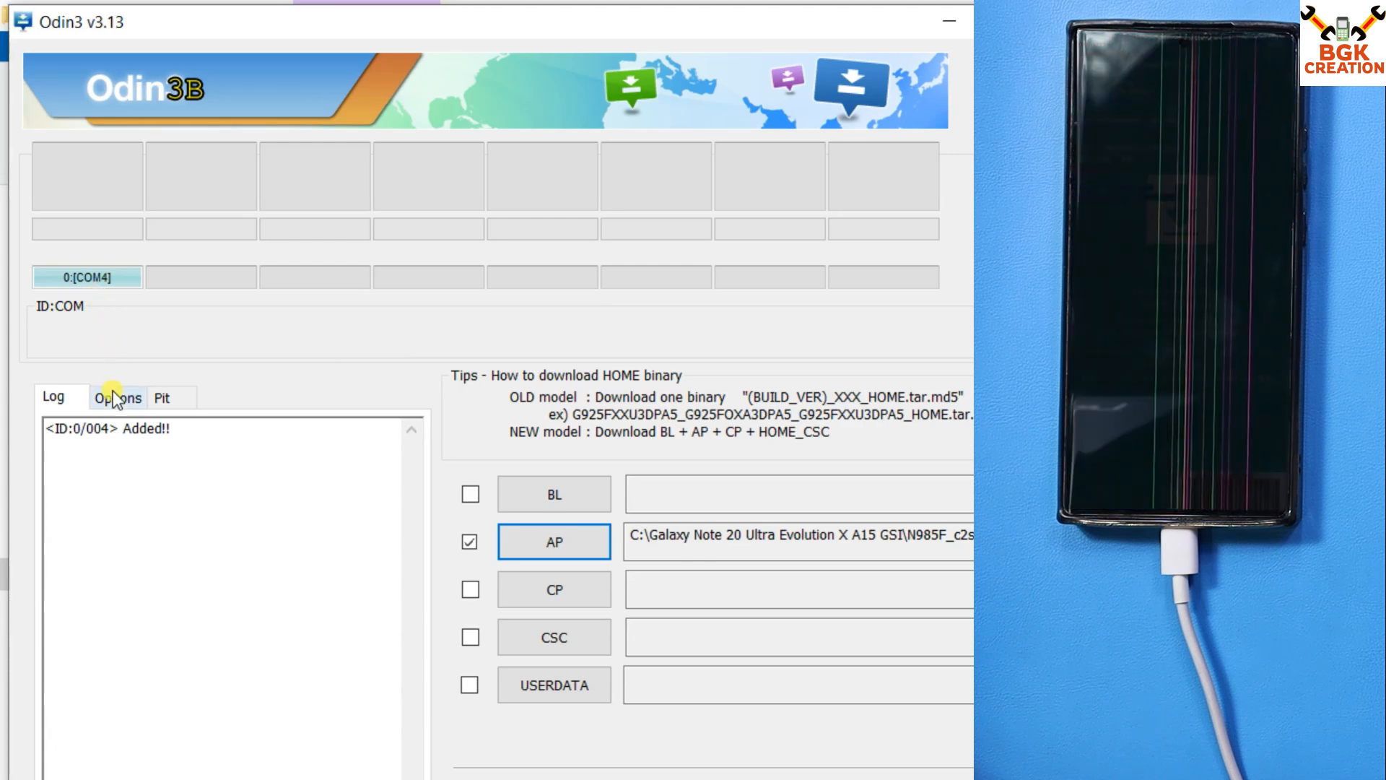
- Turn off Auto Reboot in Odin3's Options tab
{"action": "left_click", "coordinate": [118, 397]}
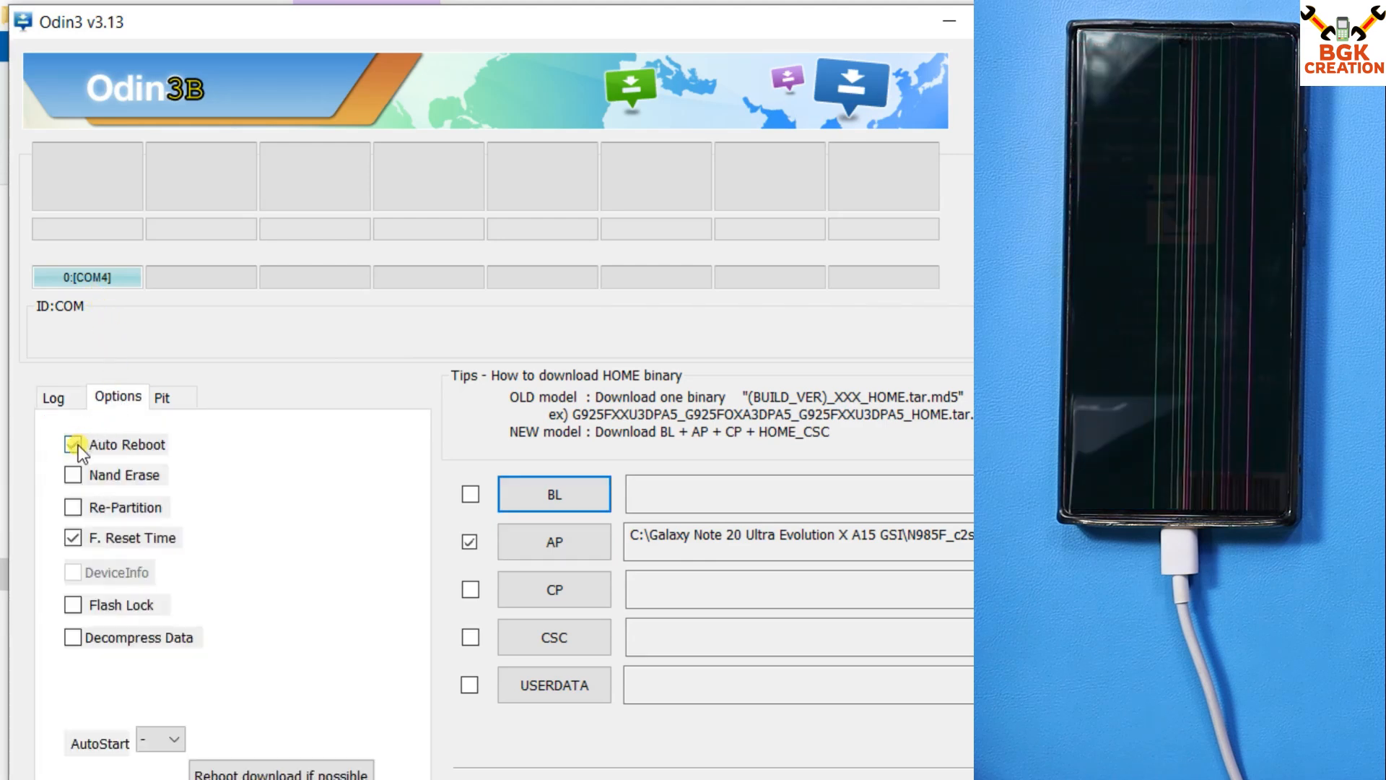
{"action": "left_click", "coordinate": [52, 397]}
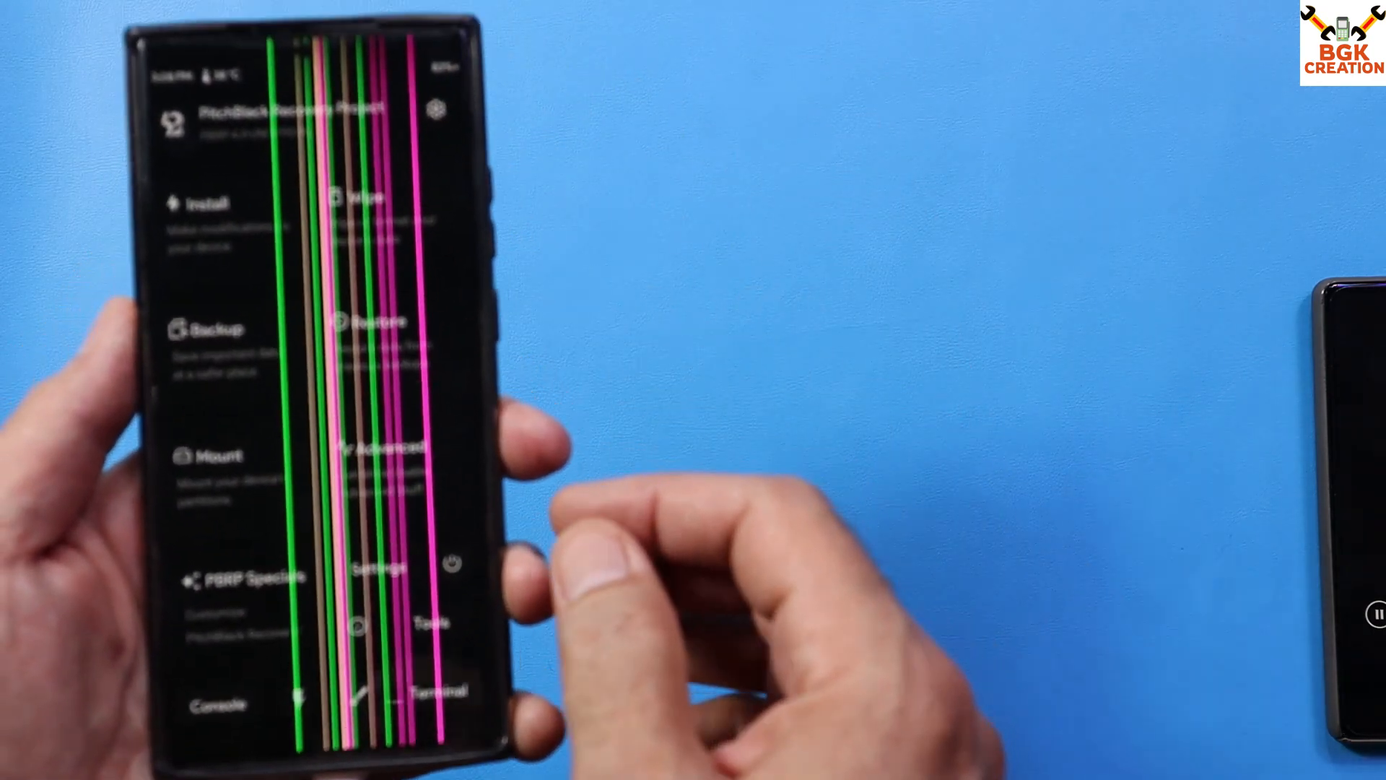
- Format Data from the Wipe menu, confirming with 'yes'
{"action": "left_click", "coordinate": [363, 197]}
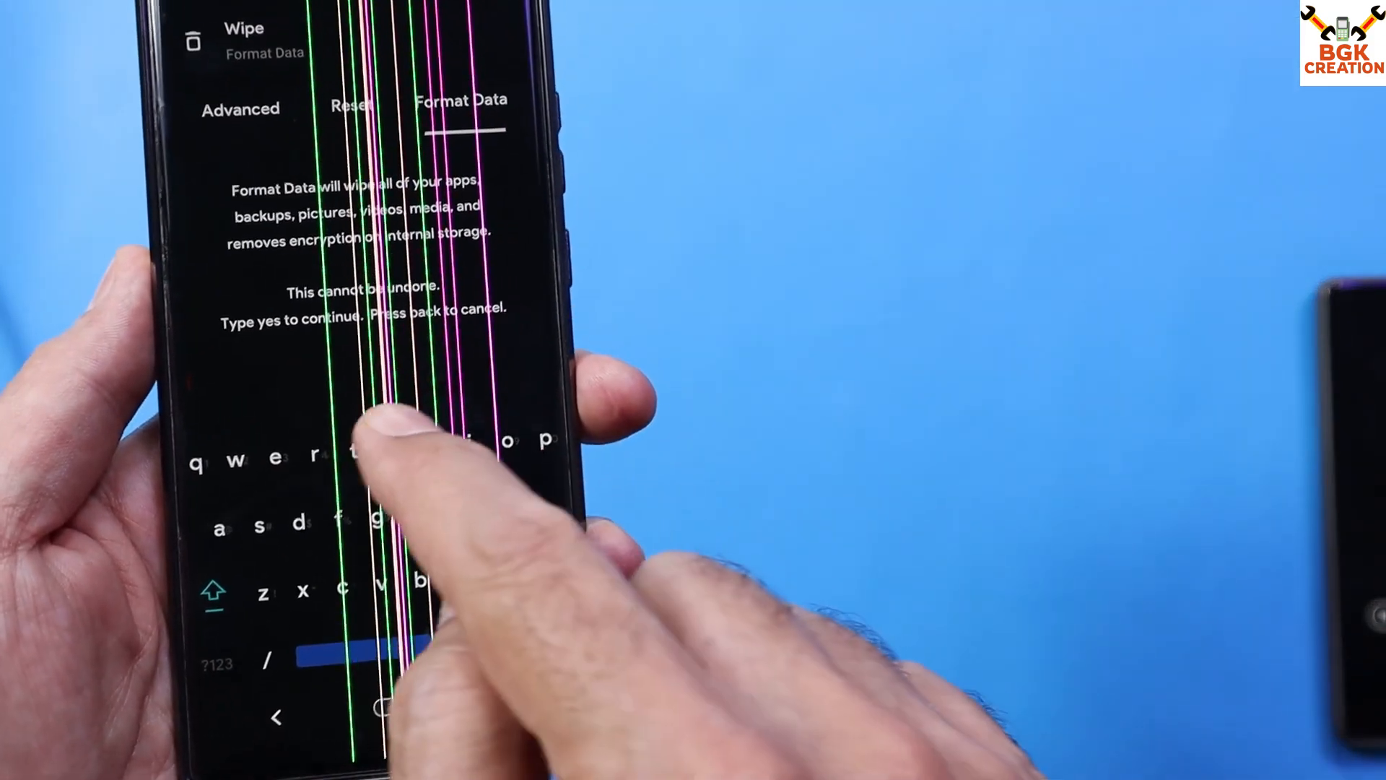
{"action": "type", "text": "yes"}
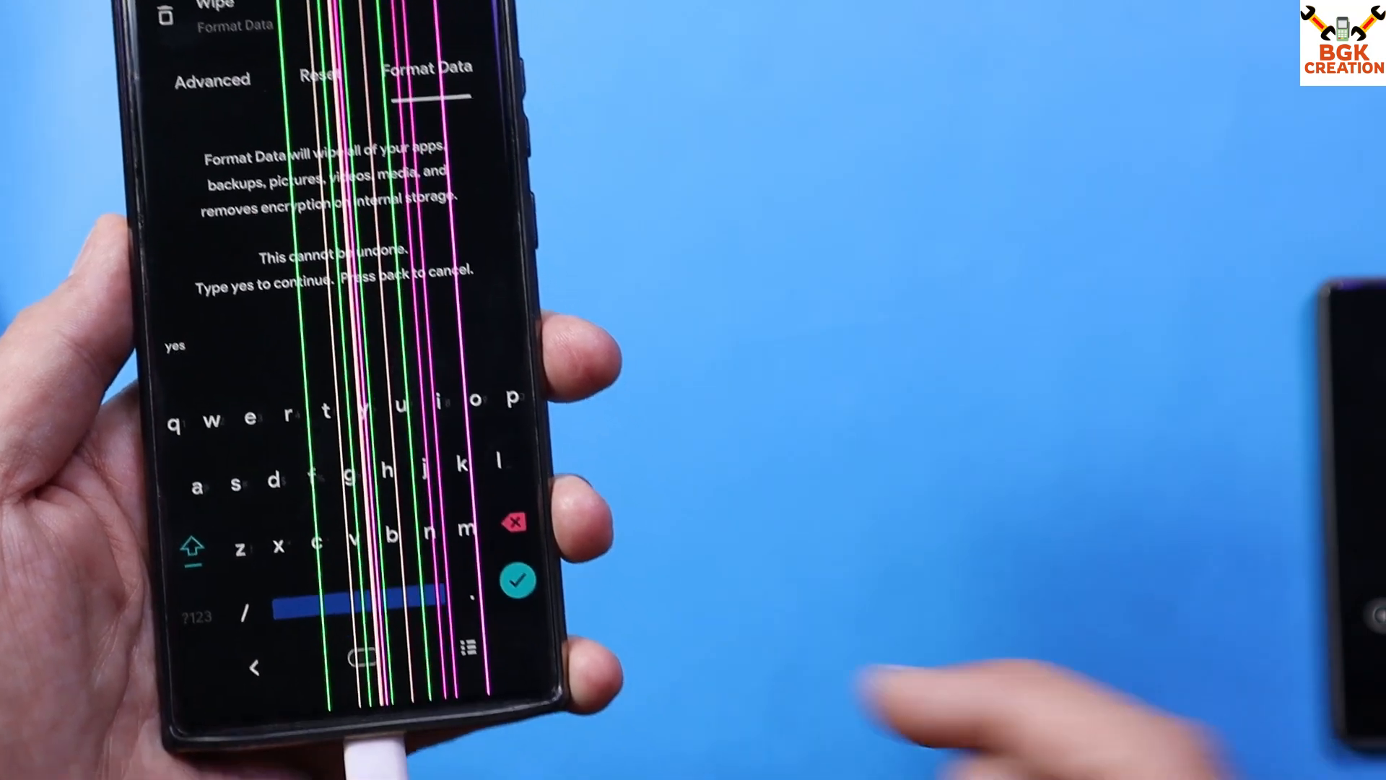
{"action": "left_click", "coordinate": [517, 580]}
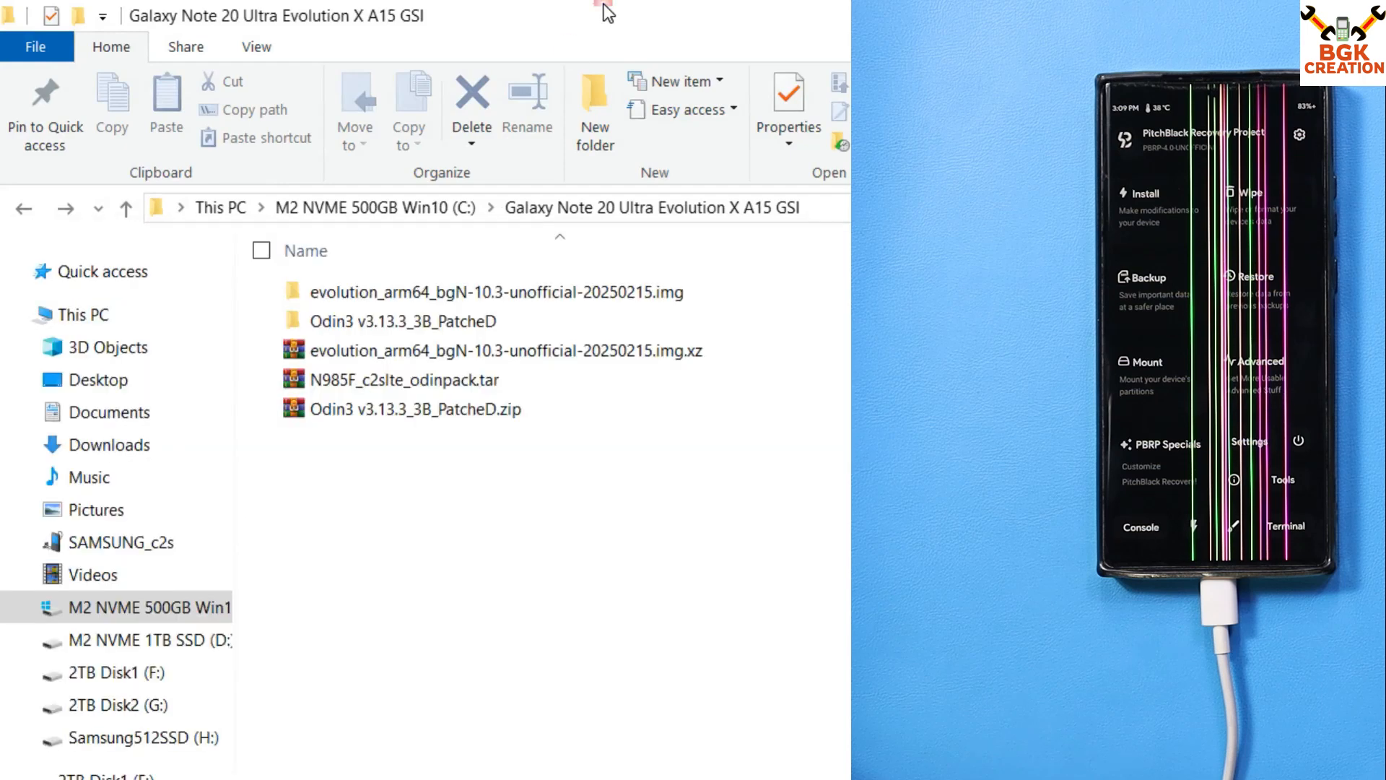
{"action": "mouse_move", "coordinate": [588, 292]}
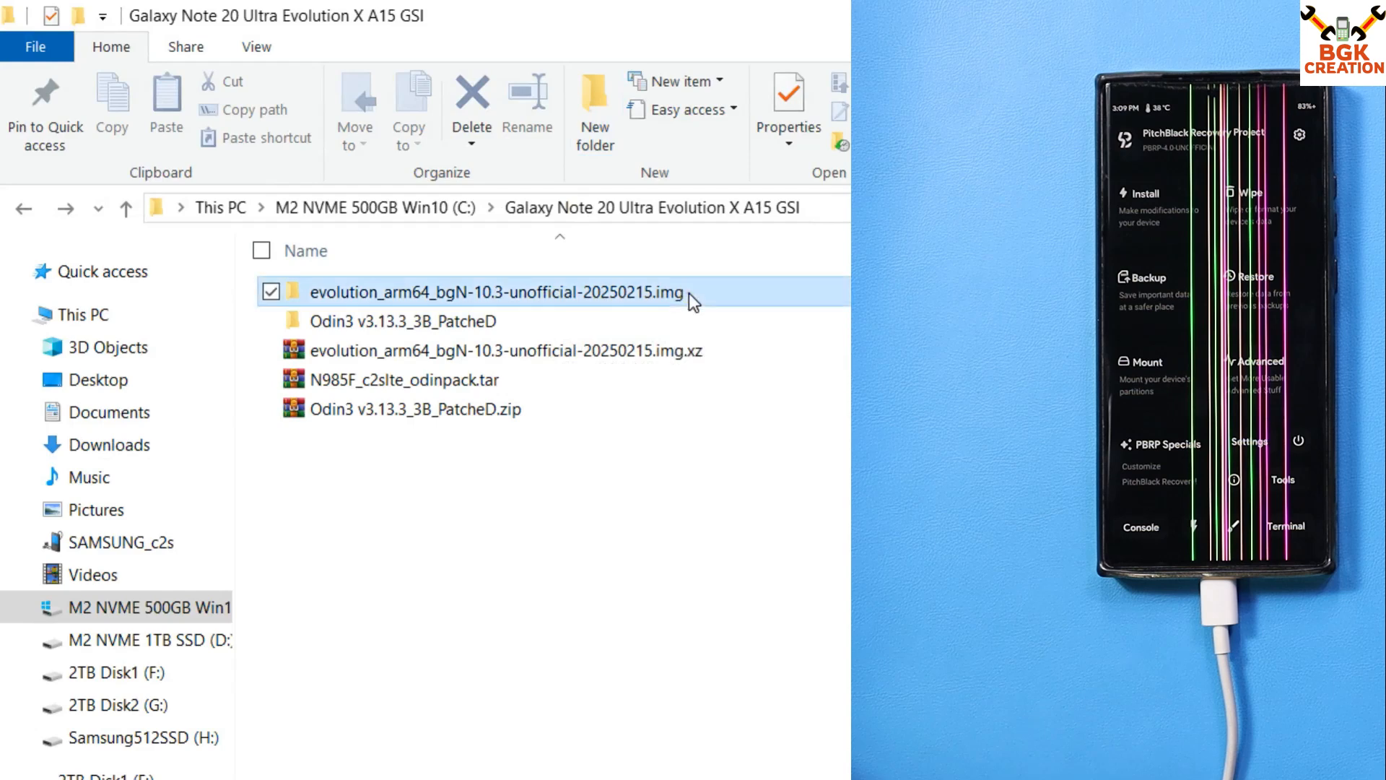
- Open the extracted Evolution X image and dismiss the pop-up menu without choosing
{"action": "double_click", "coordinate": [497, 292]}
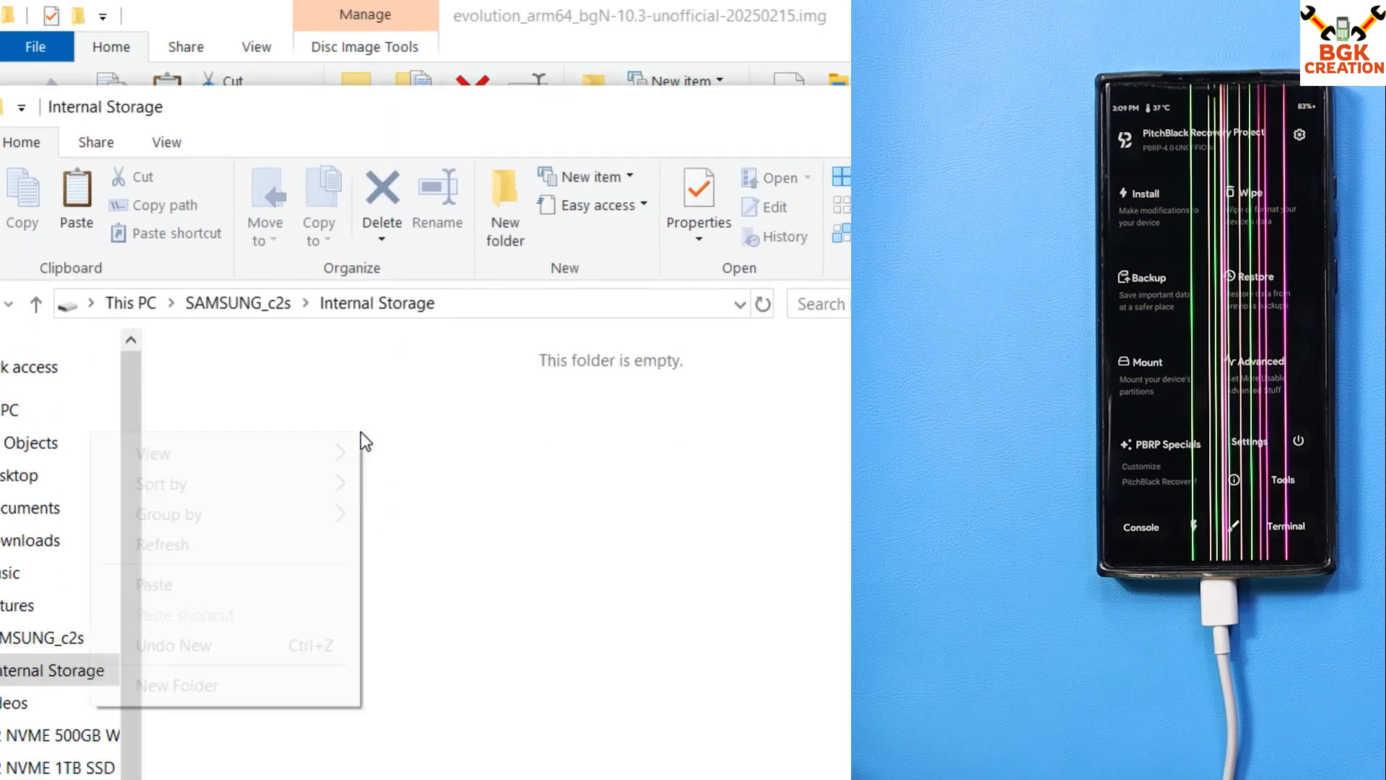
{"action": "left_click", "coordinate": [413, 539]}
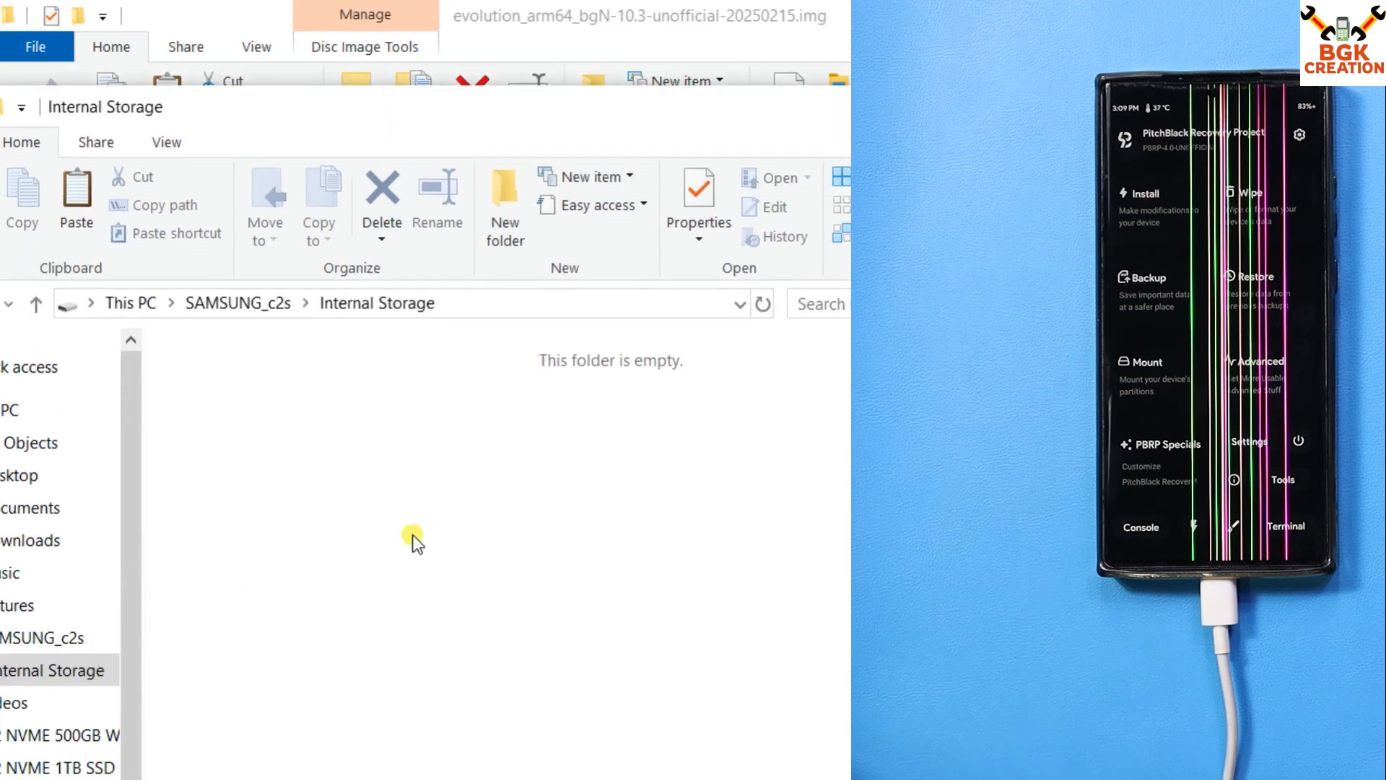
{"action": "mouse_move", "coordinate": [616, 572]}
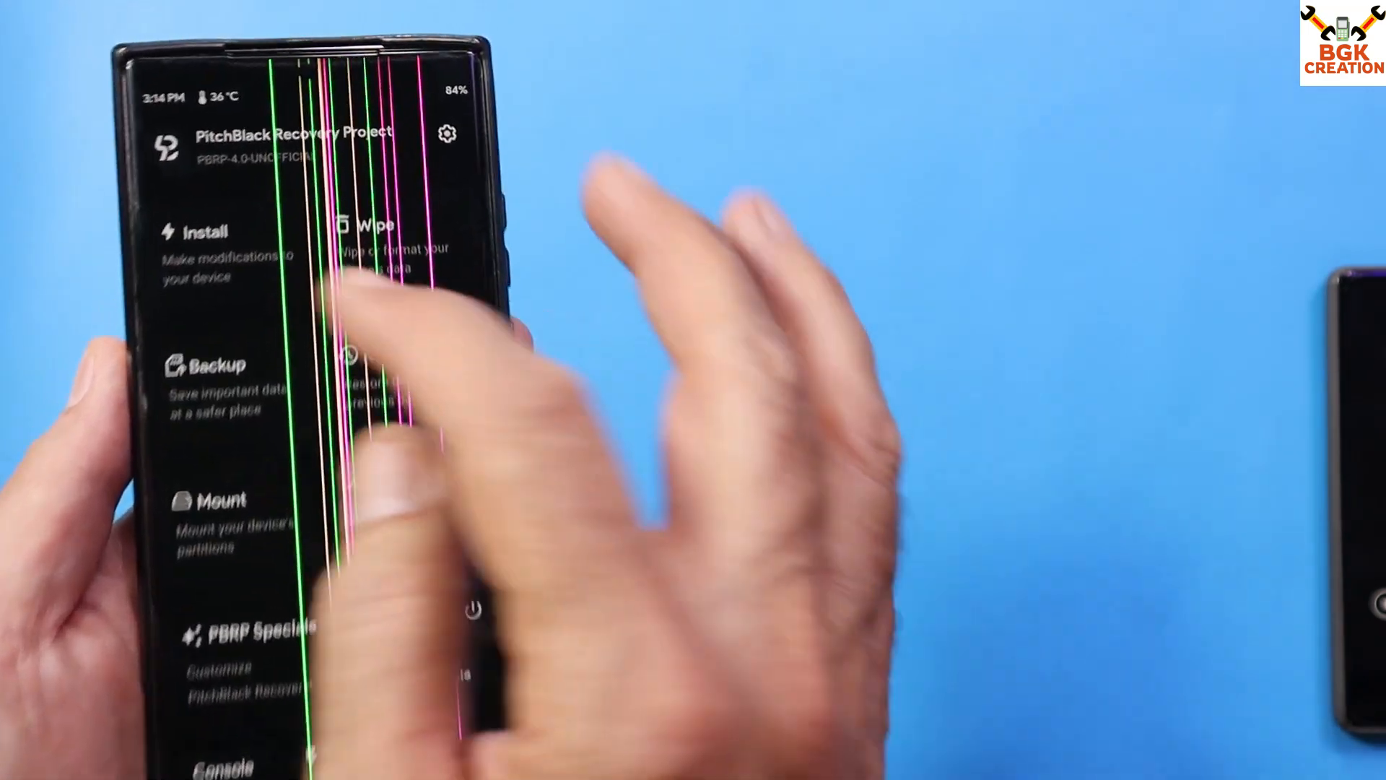
- Install the evolution_arm64 .img from /sdcard, ticking its target partition
{"action": "left_click", "coordinate": [201, 231]}
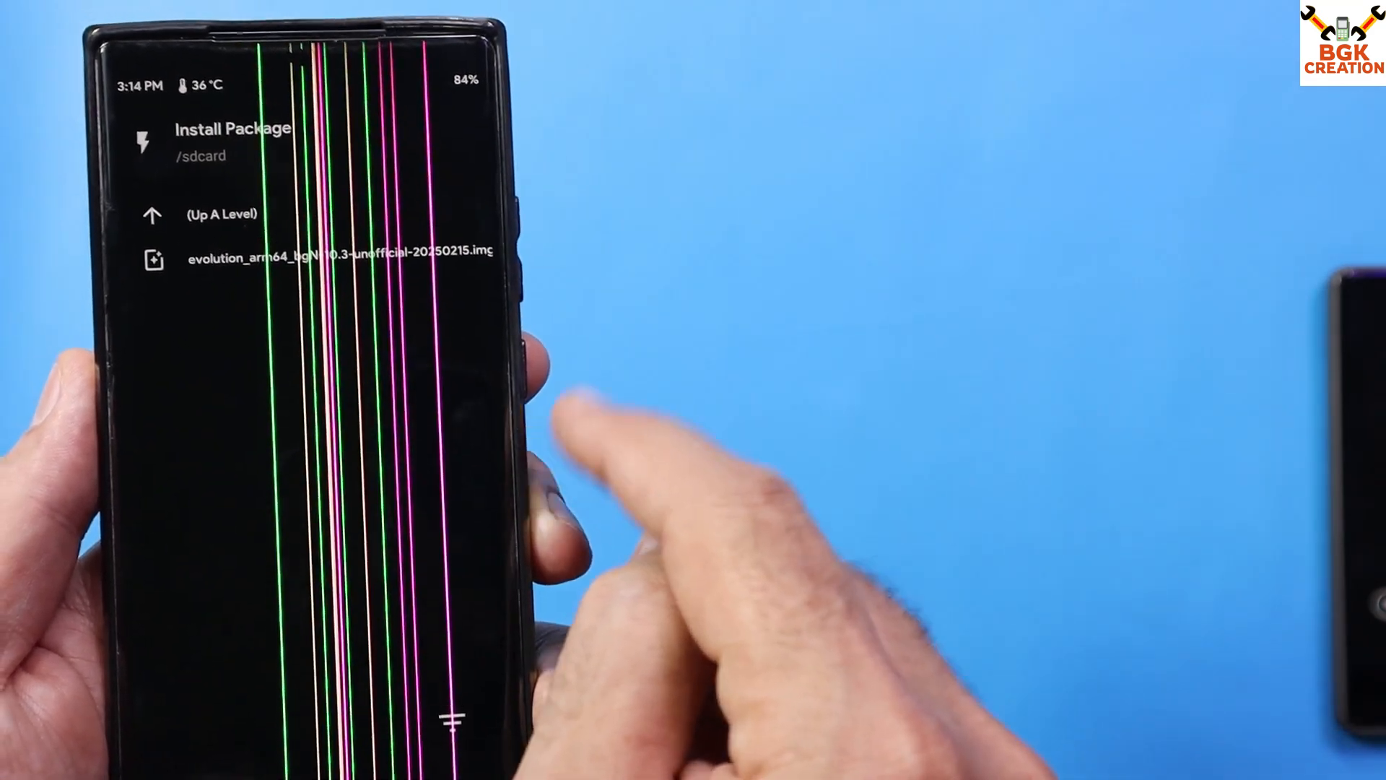
{"action": "left_click", "coordinate": [336, 251]}
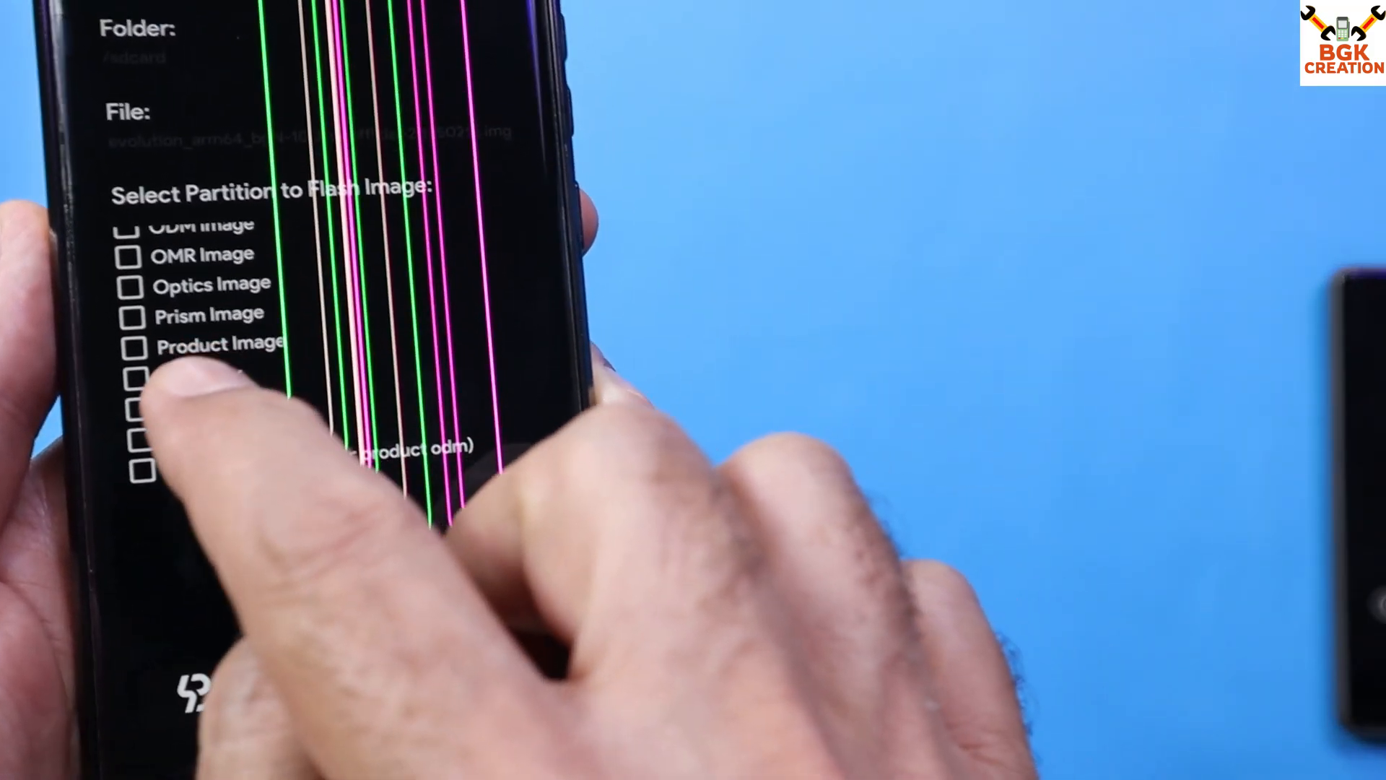
{"action": "left_click", "coordinate": [174, 279]}
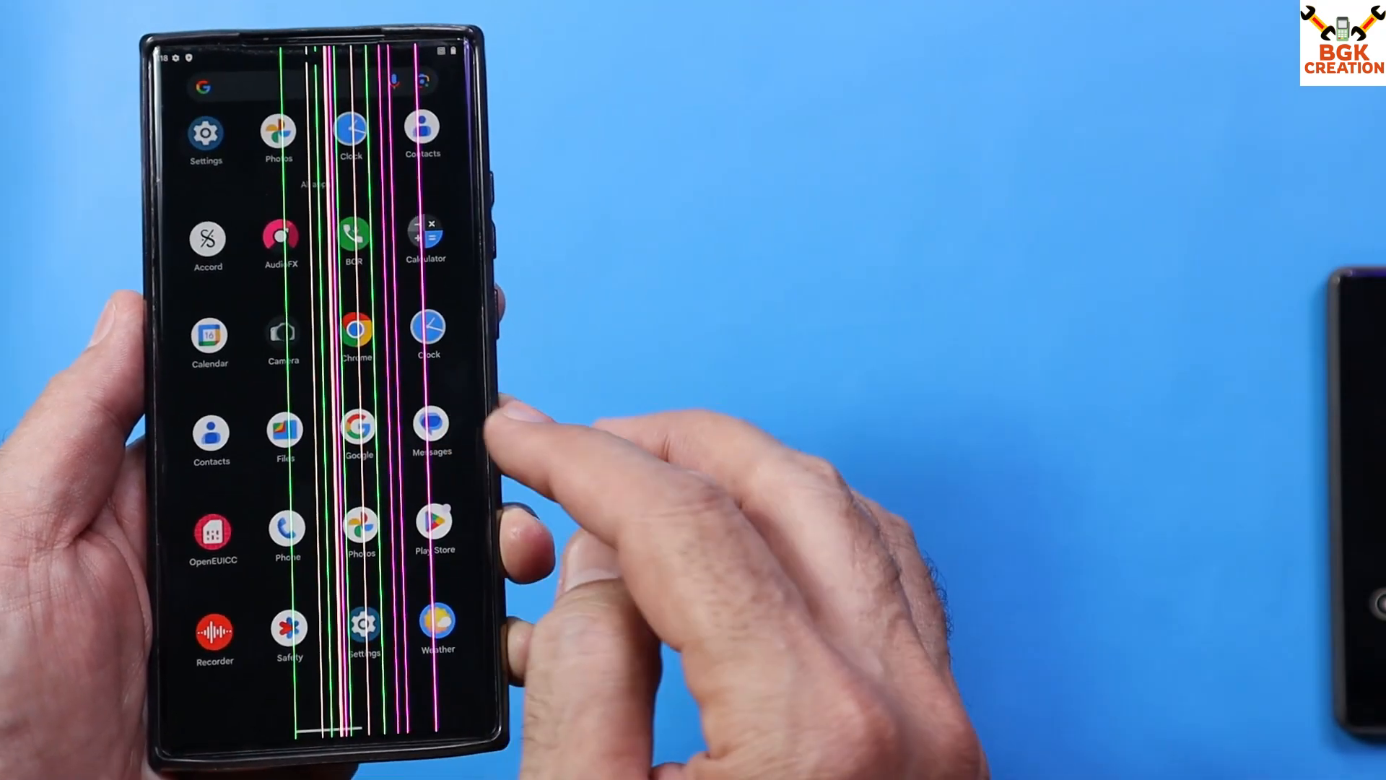
- Enlarge Display size from 548 dp to 411 dp smallest width, returning to Display
{"action": "left_click", "coordinate": [205, 137]}
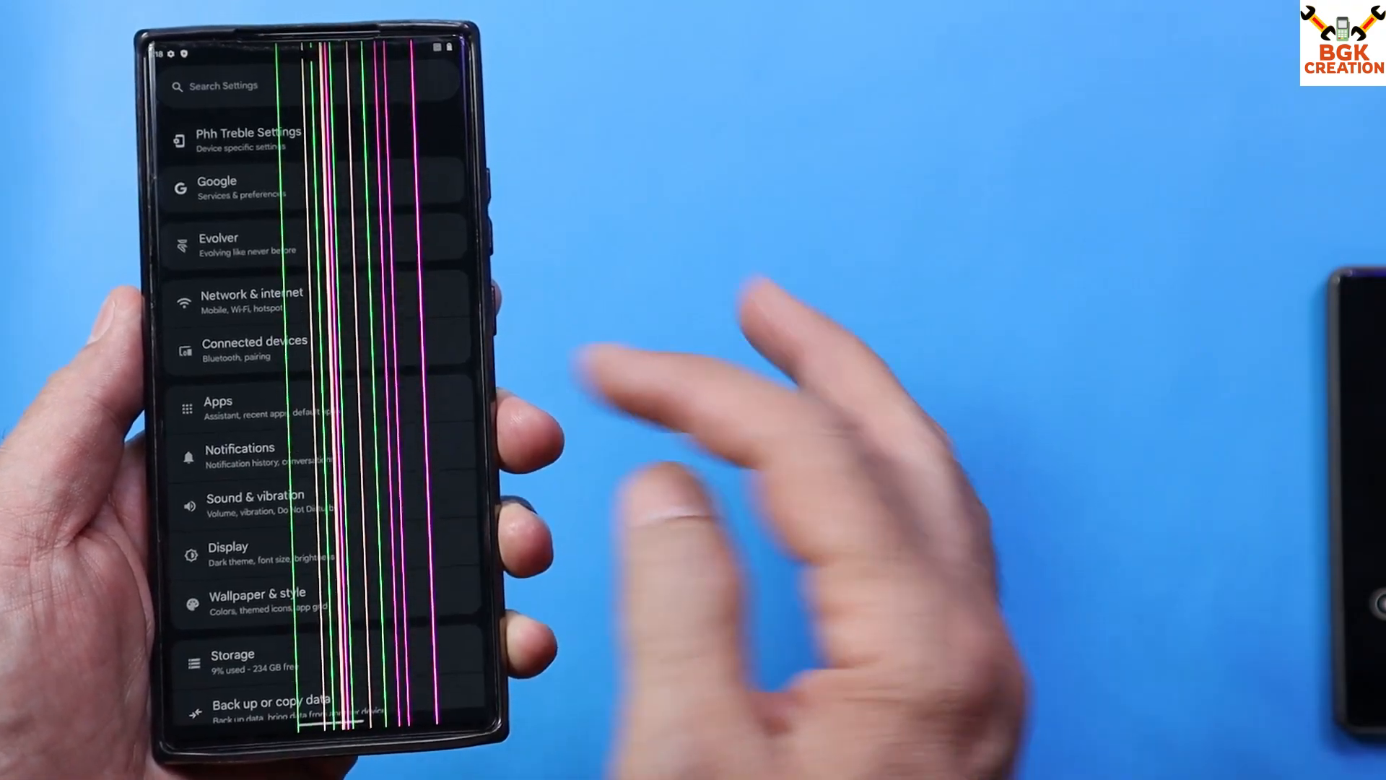
{"action": "scroll", "scroll_direction": "down", "scroll_amount": 3}
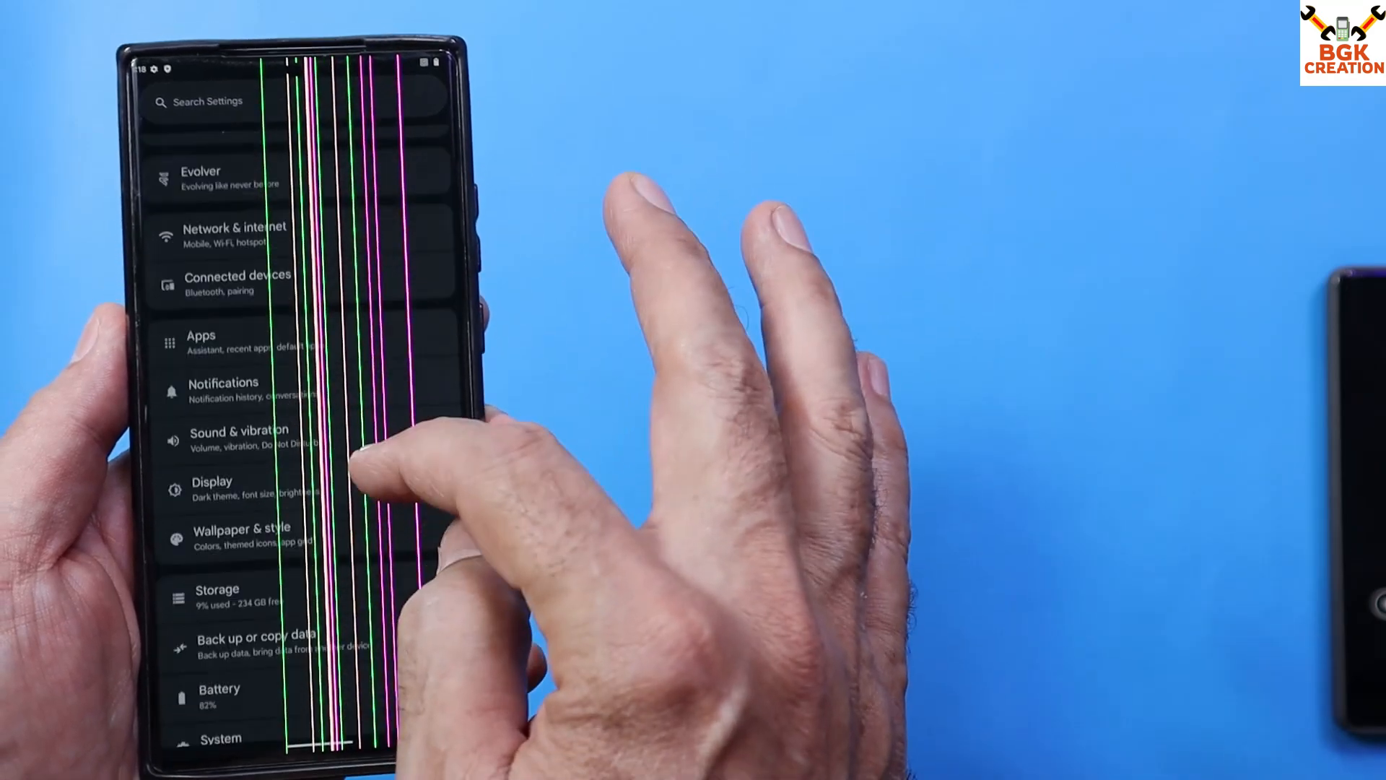
{"action": "left_click", "coordinate": [212, 491]}
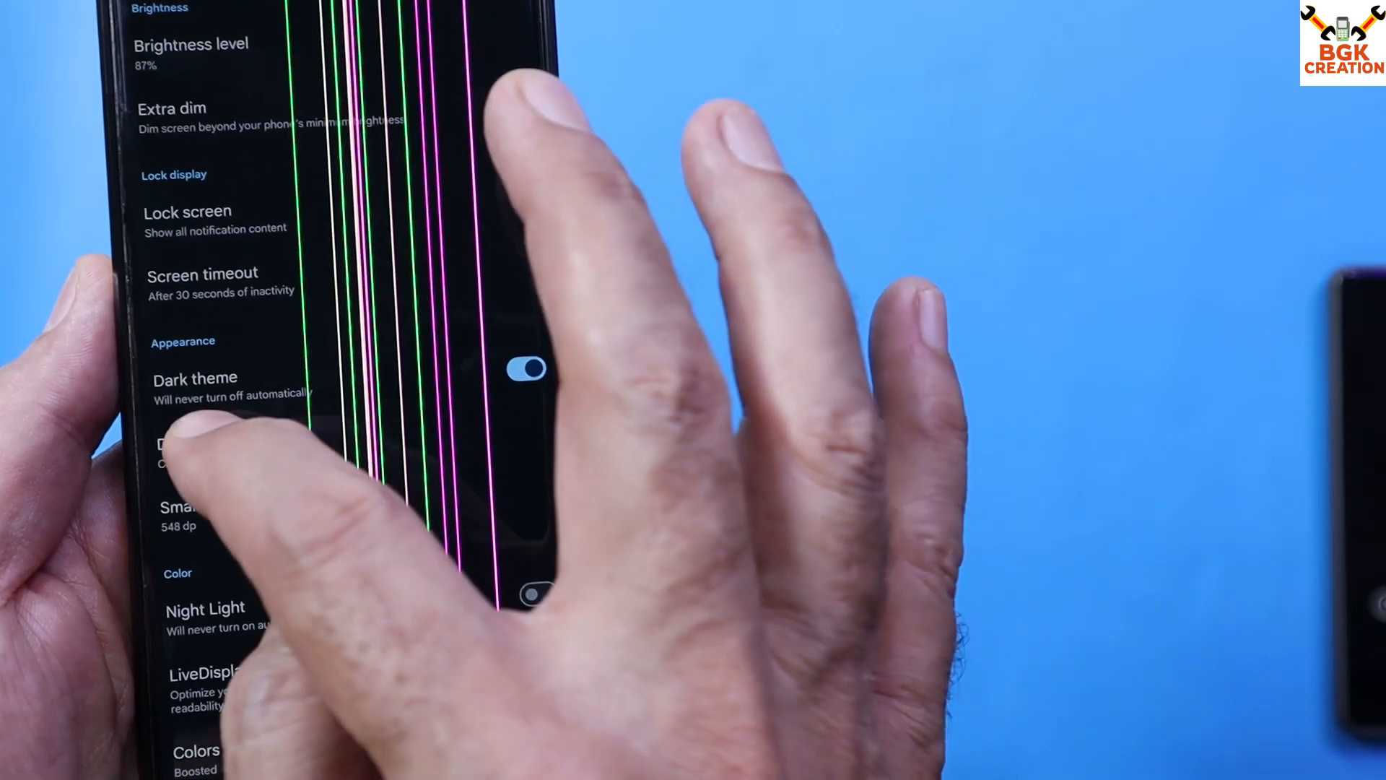
{"action": "left_click", "coordinate": [177, 433]}
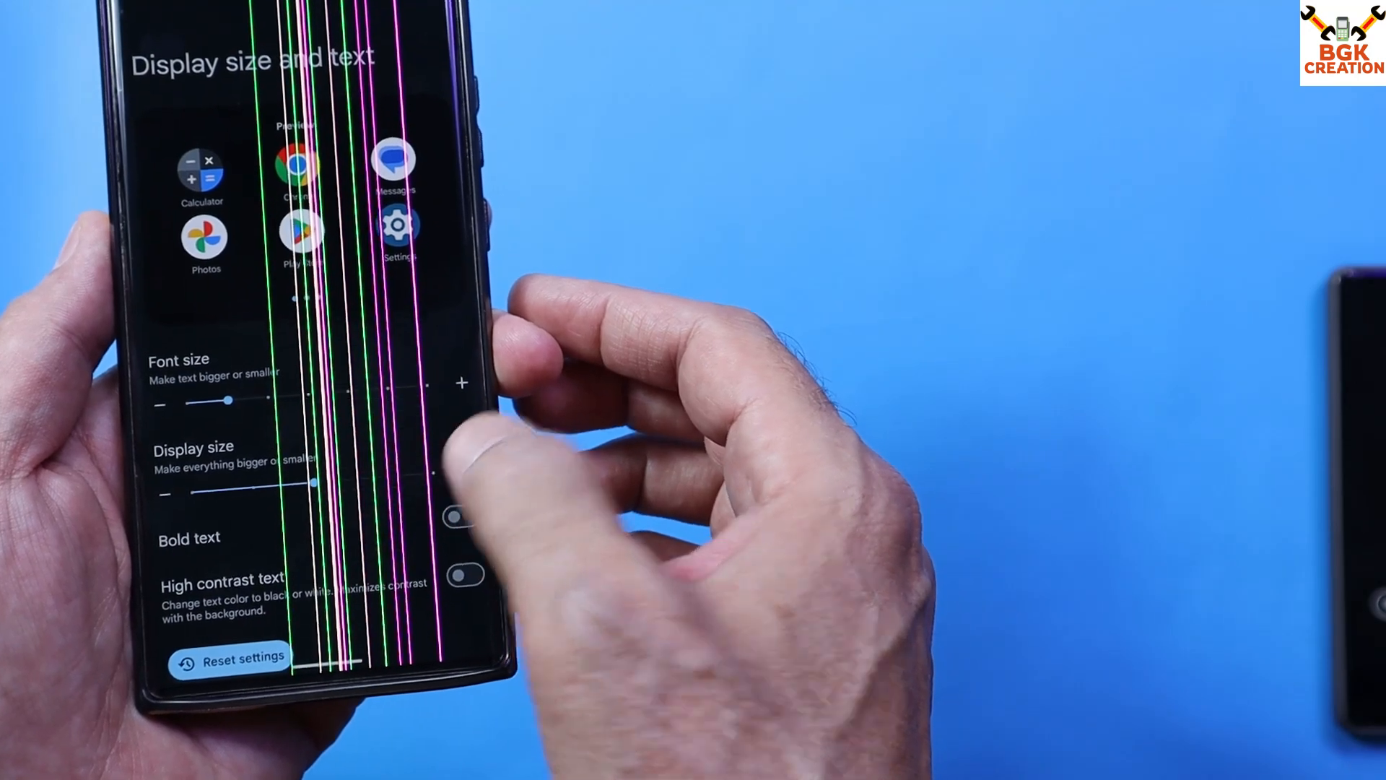
{"action": "left_click", "coordinate": [171, 48]}
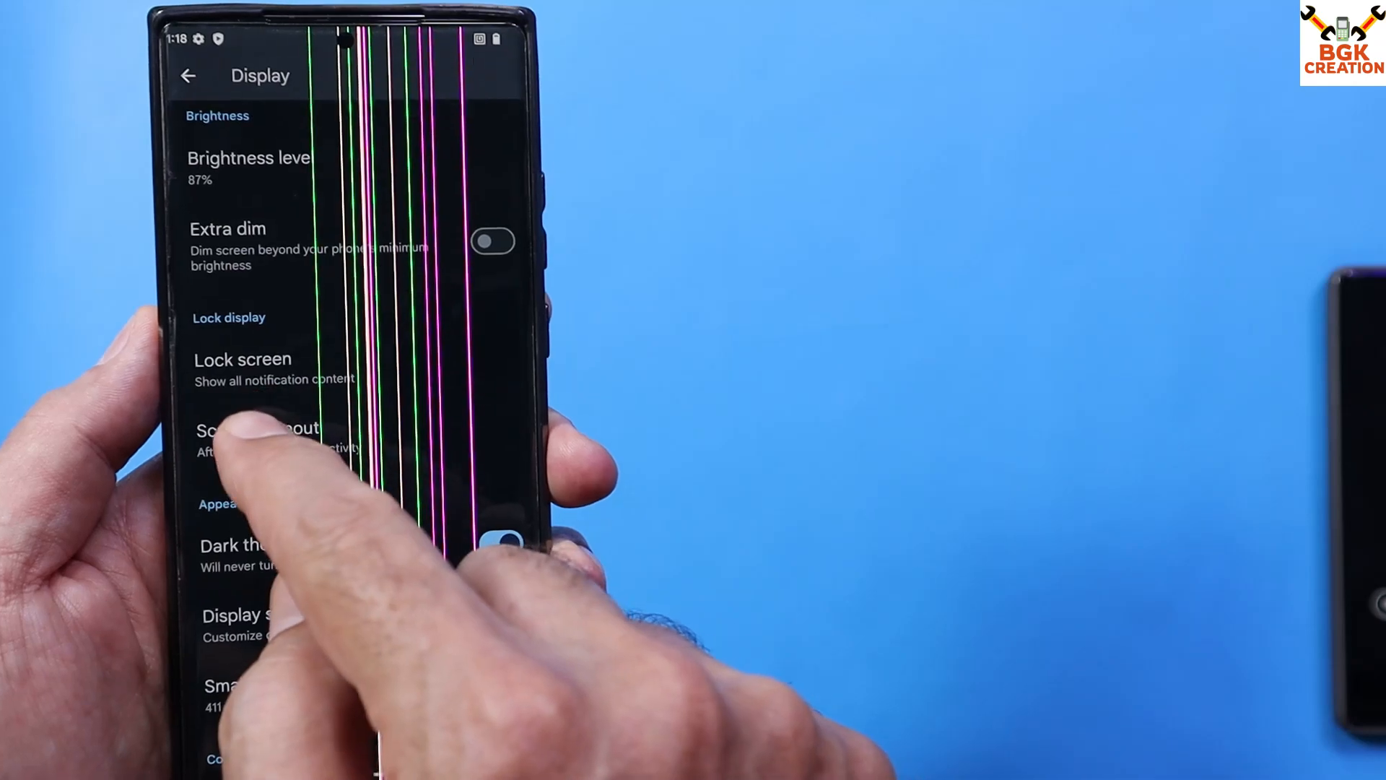
- Choose 2 minutes under Screen timeout in Display settings
{"action": "left_click", "coordinate": [257, 429]}
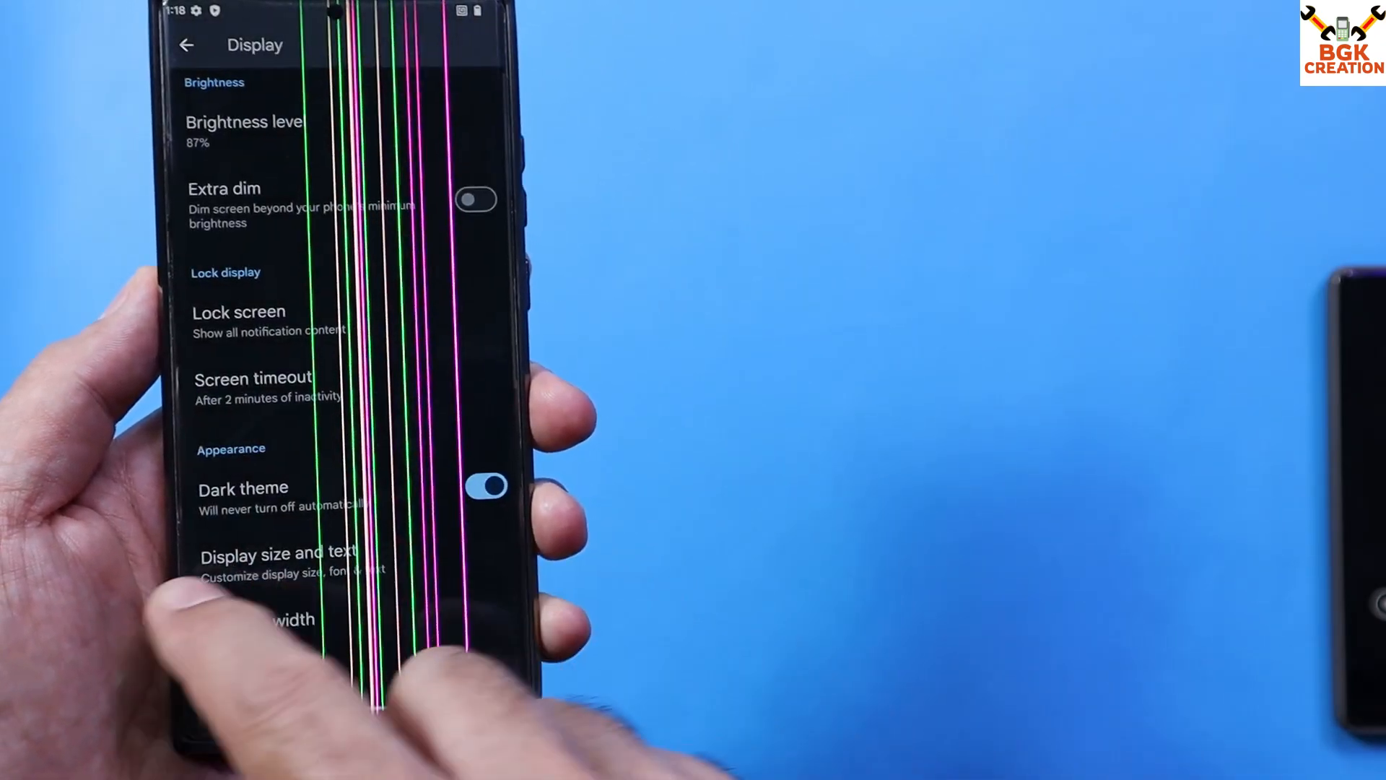
{"action": "left_click", "coordinate": [187, 44]}
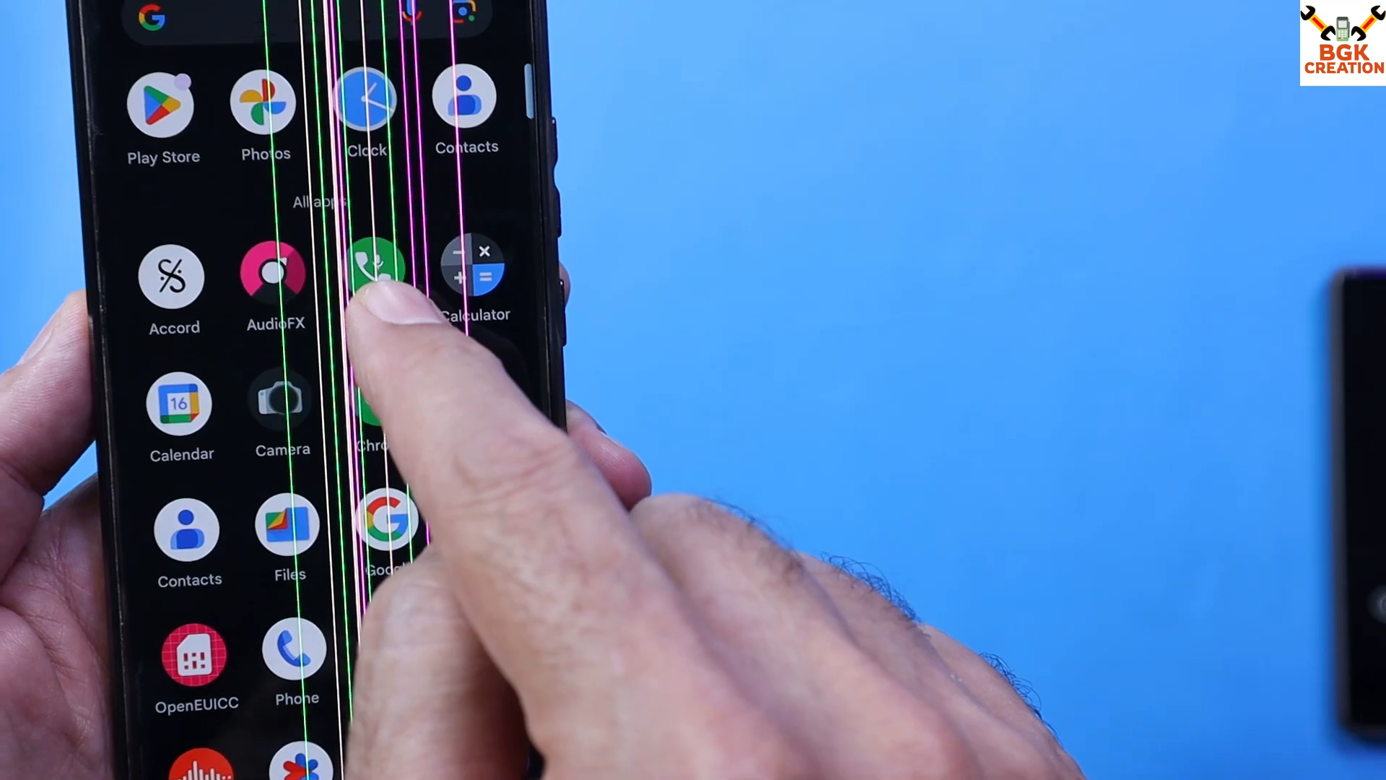
- Scroll down through the list to System and About device
{"action": "scroll", "scroll_direction": "down", "scroll_amount": 3}
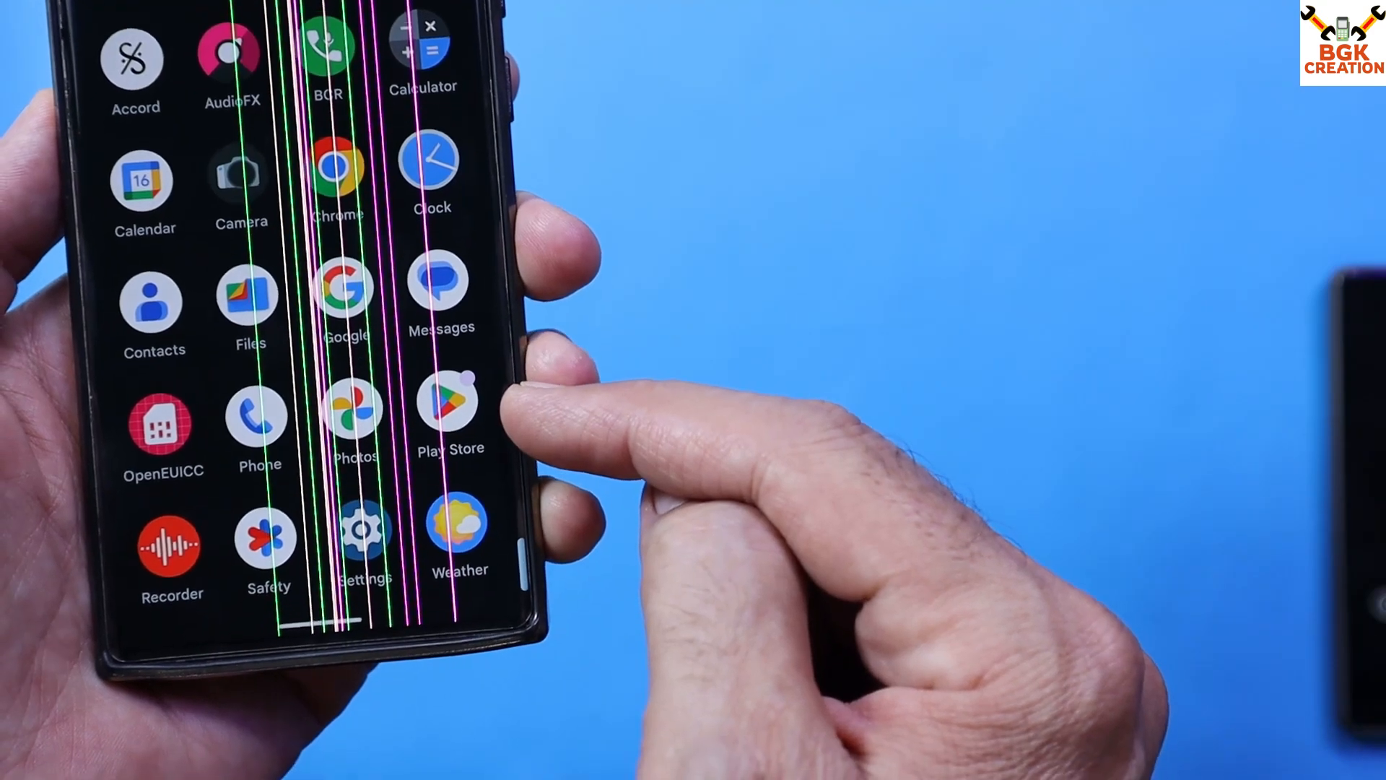
{"action": "scroll", "scroll_direction": "down", "scroll_amount": 3}
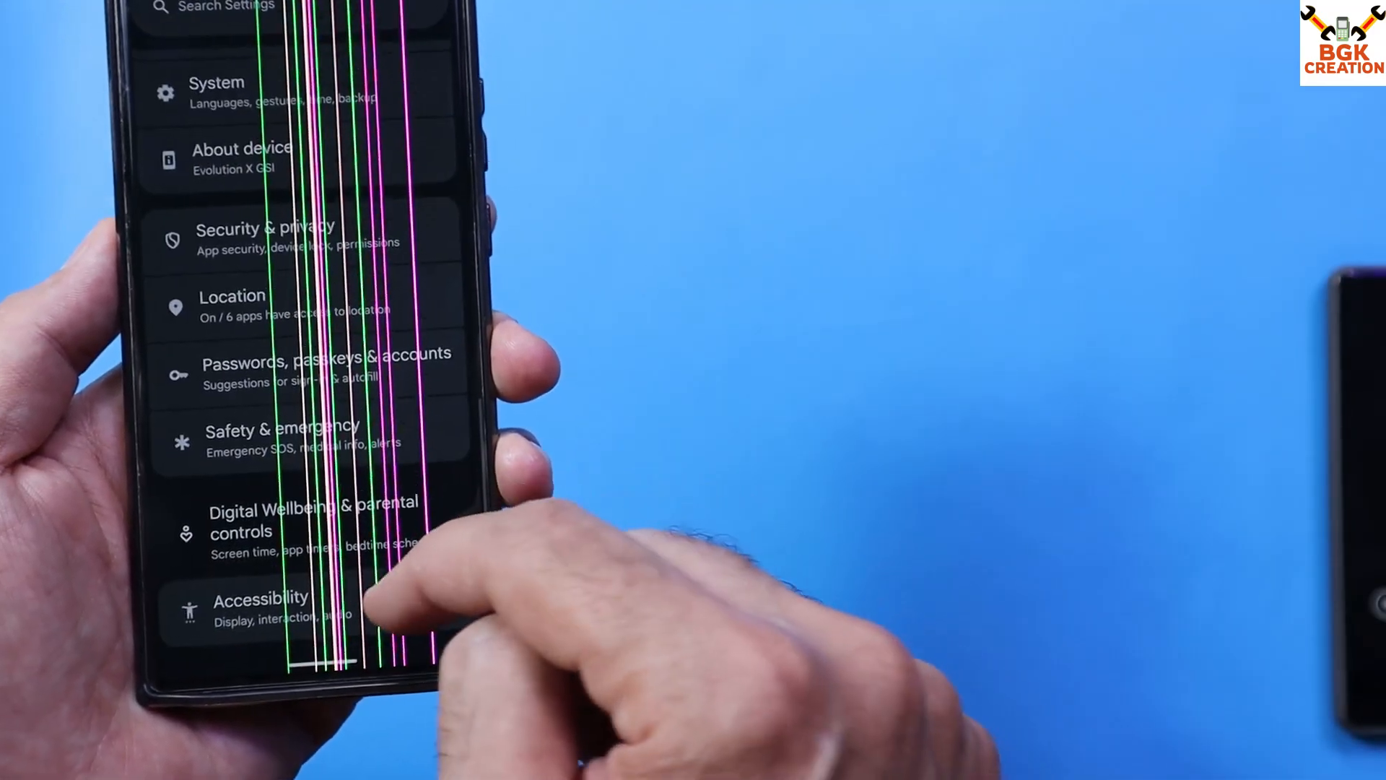
- Open About device > Android version and scroll through Android 15, 10.3, February 2025 patch details
{"action": "scroll", "scroll_direction": "down", "scroll_amount": 3}
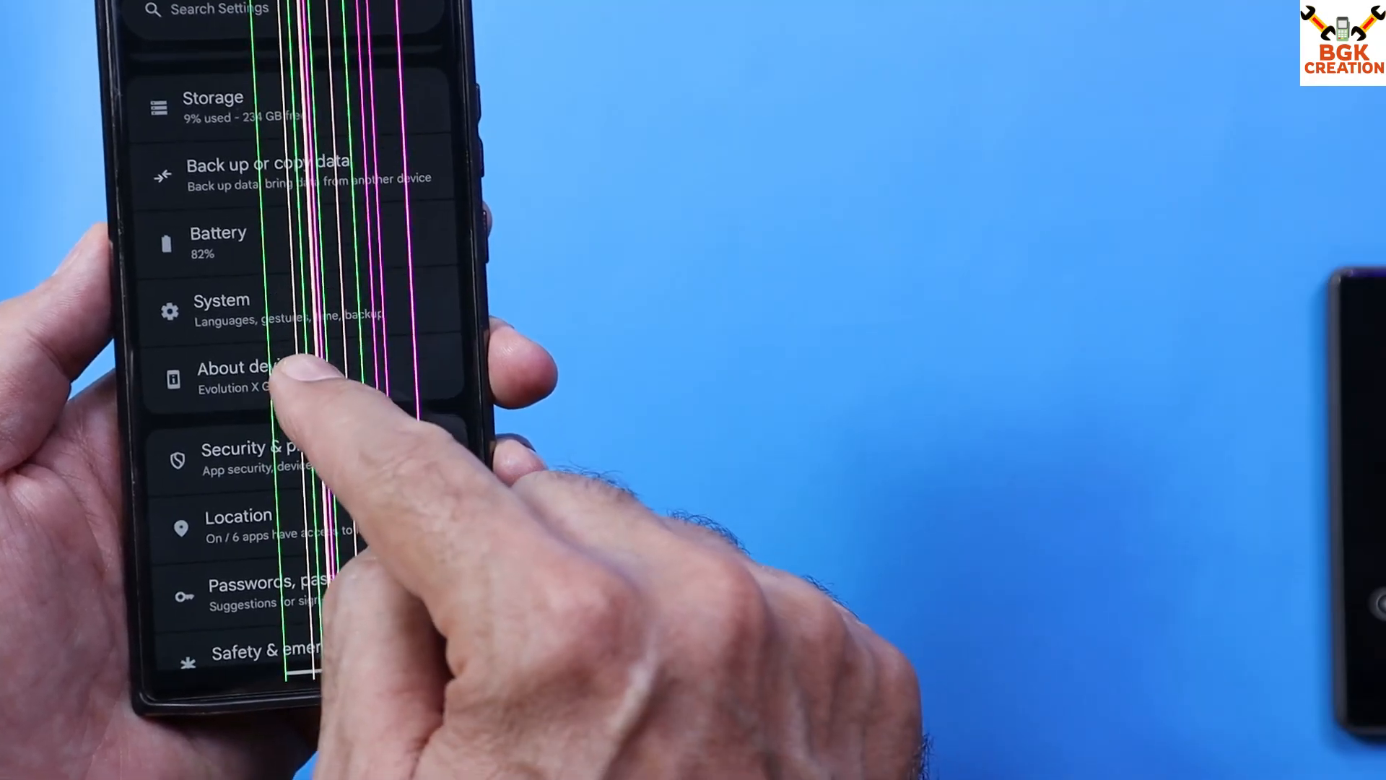
{"action": "left_click", "coordinate": [248, 375]}
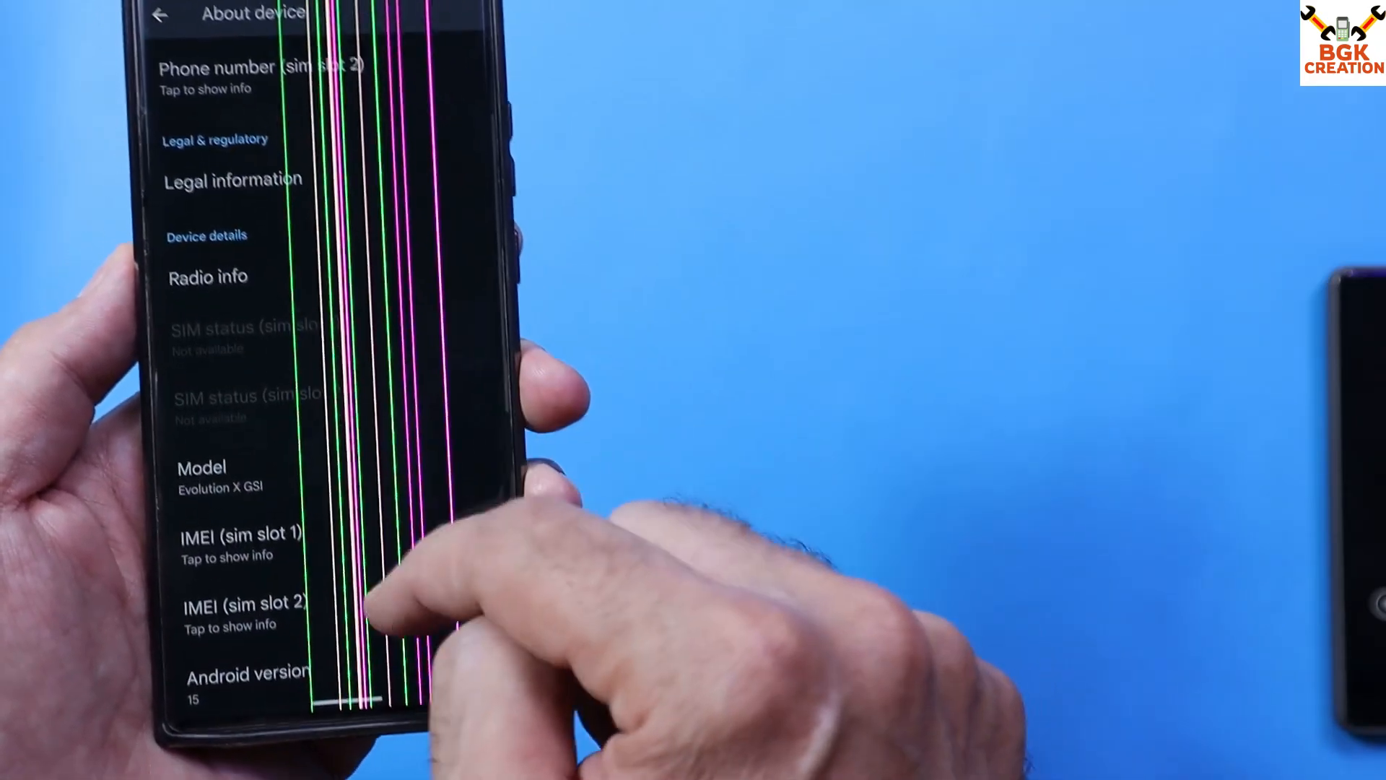
{"action": "left_click", "coordinate": [248, 677]}
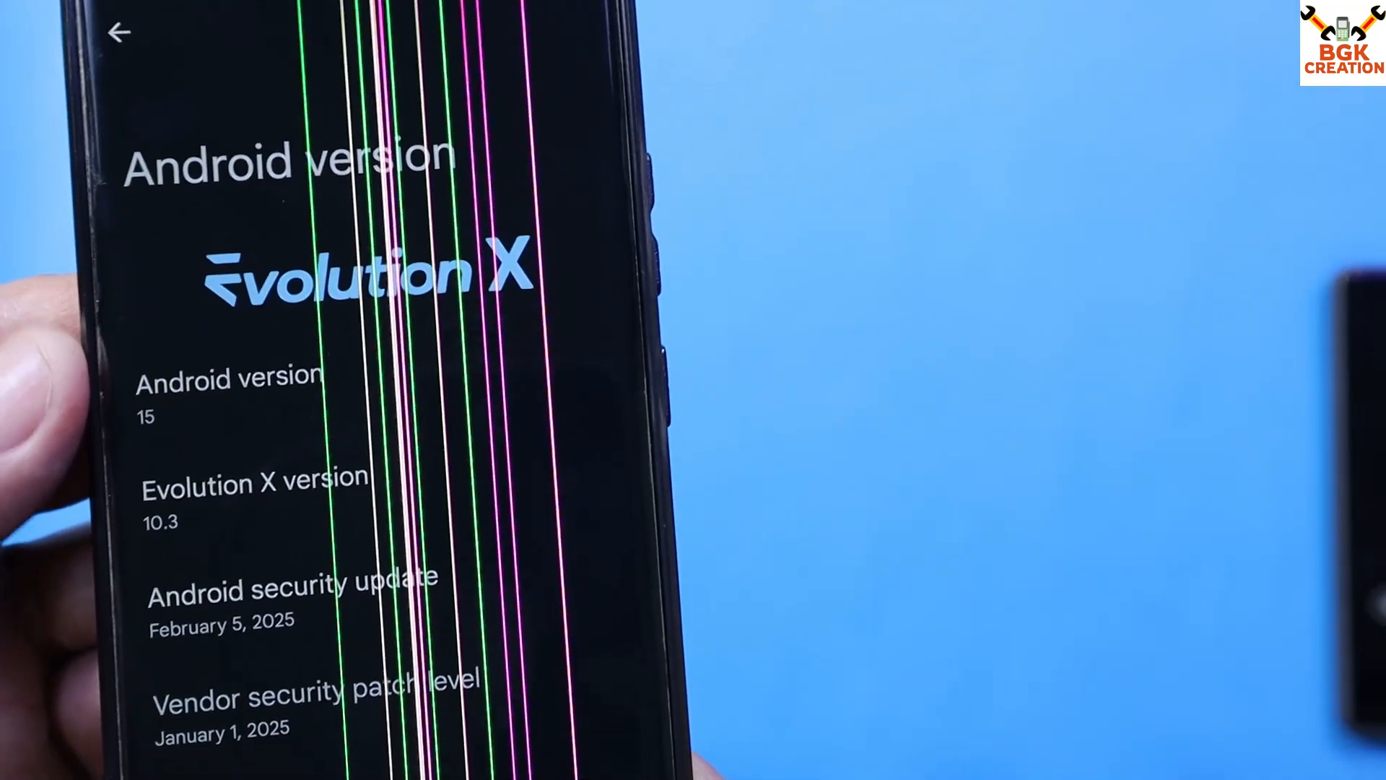
{"action": "scroll", "scroll_direction": "down", "scroll_amount": 3}
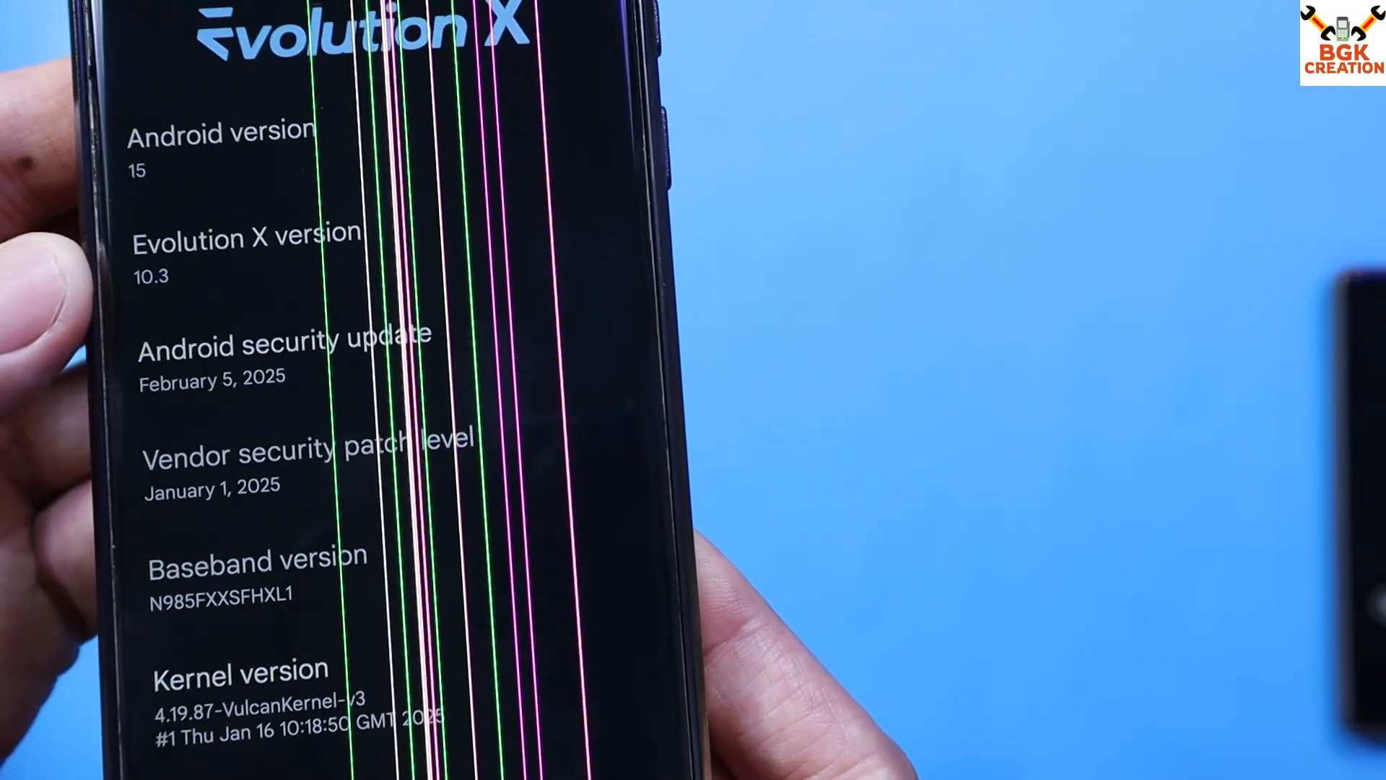
{"action": "scroll", "scroll_direction": "down", "scroll_amount": 3}
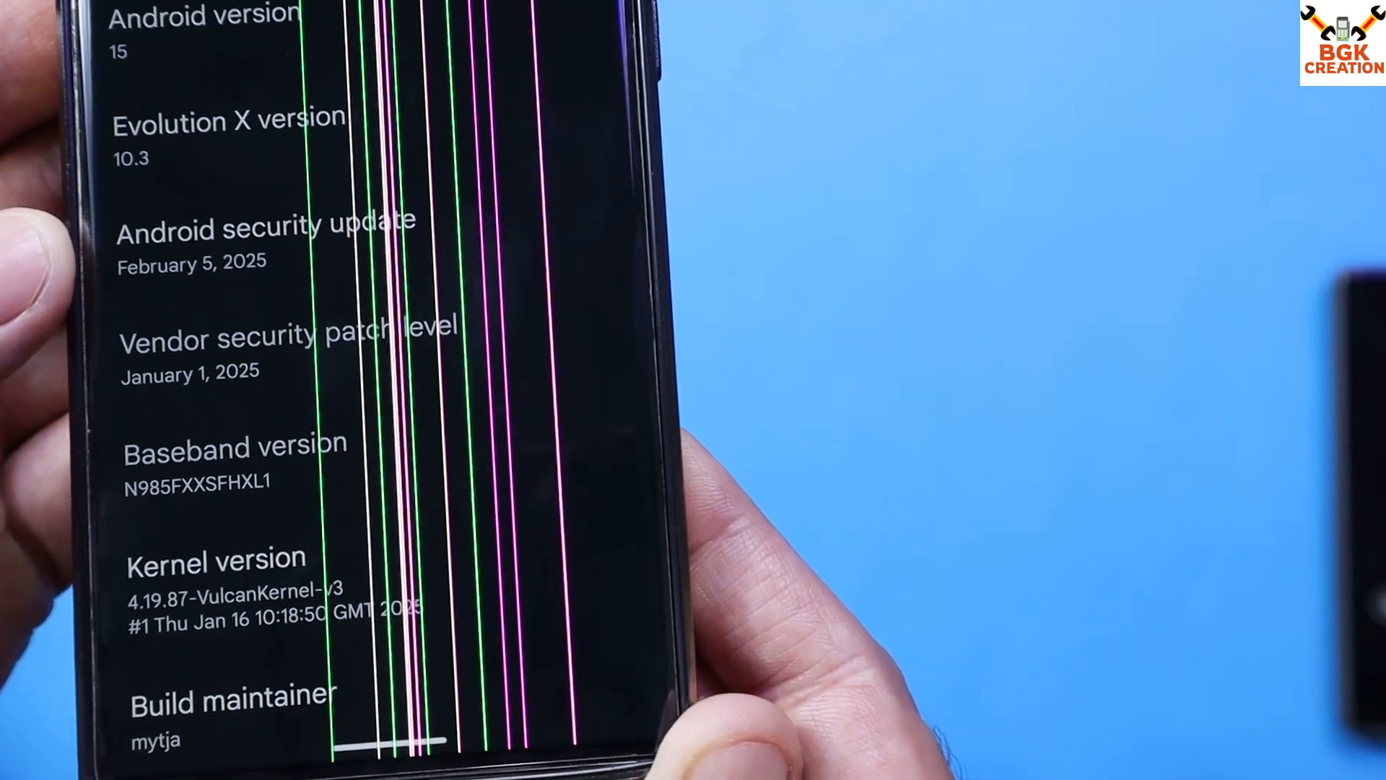